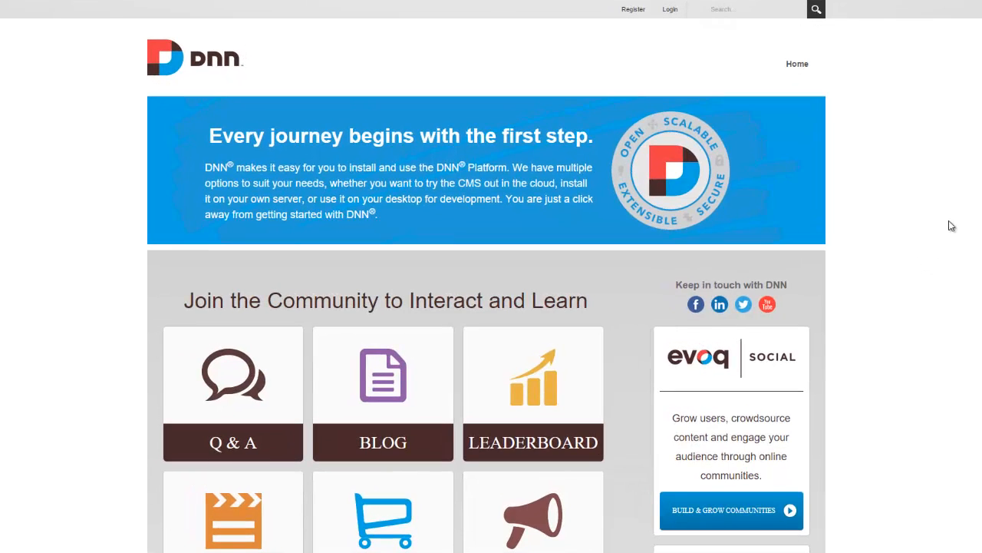
# Step: Sign in to the DNN site with the host account from the User Log In dialog
pyautogui.click(670, 9)
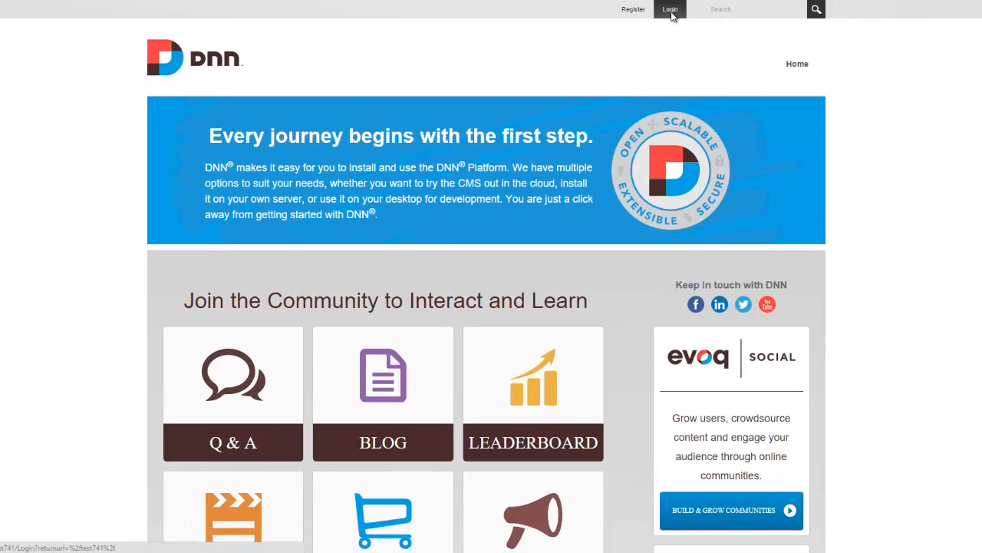
pyautogui.click(669, 10)
pyautogui.write('host')
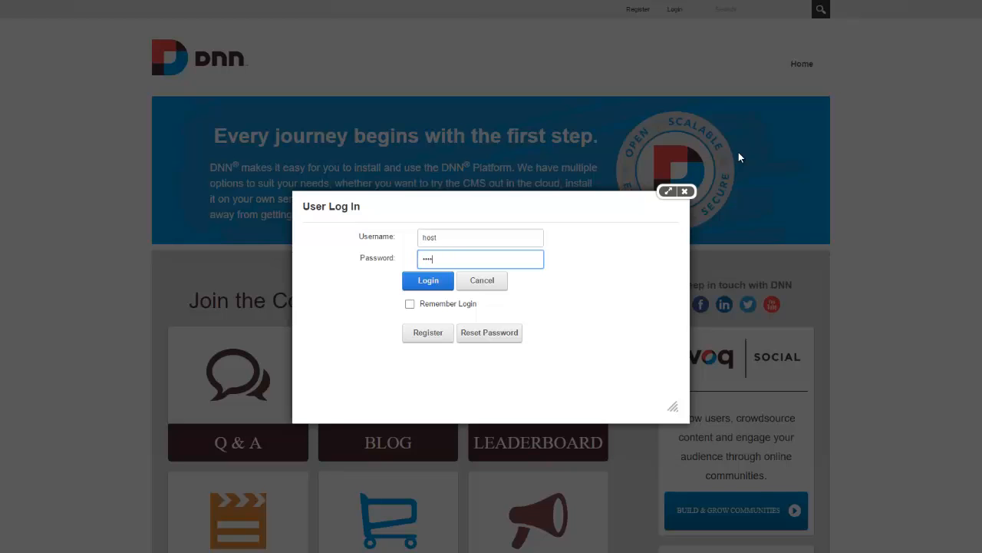
pyautogui.click(428, 279)
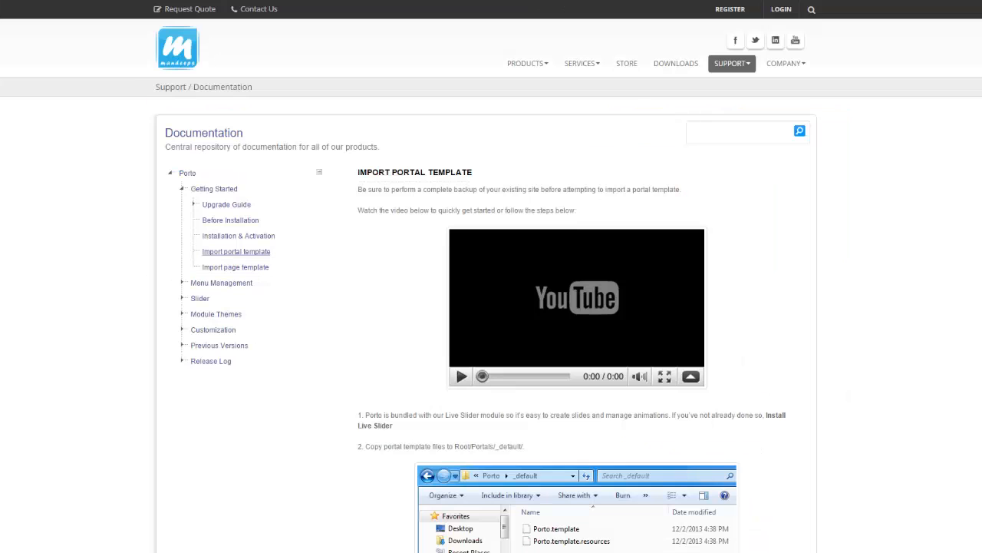
pyautogui.moveTo(319, 295)
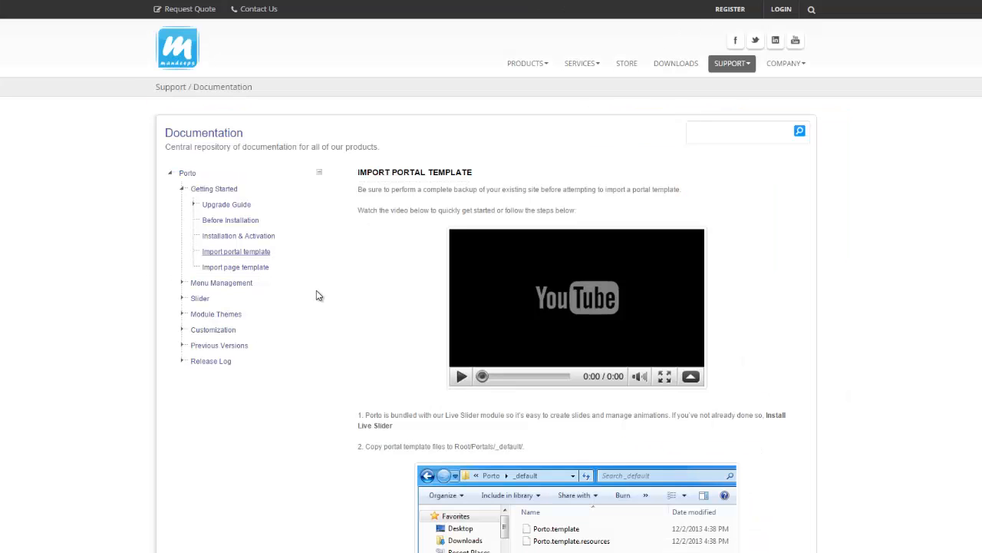
pyautogui.moveTo(323, 250)
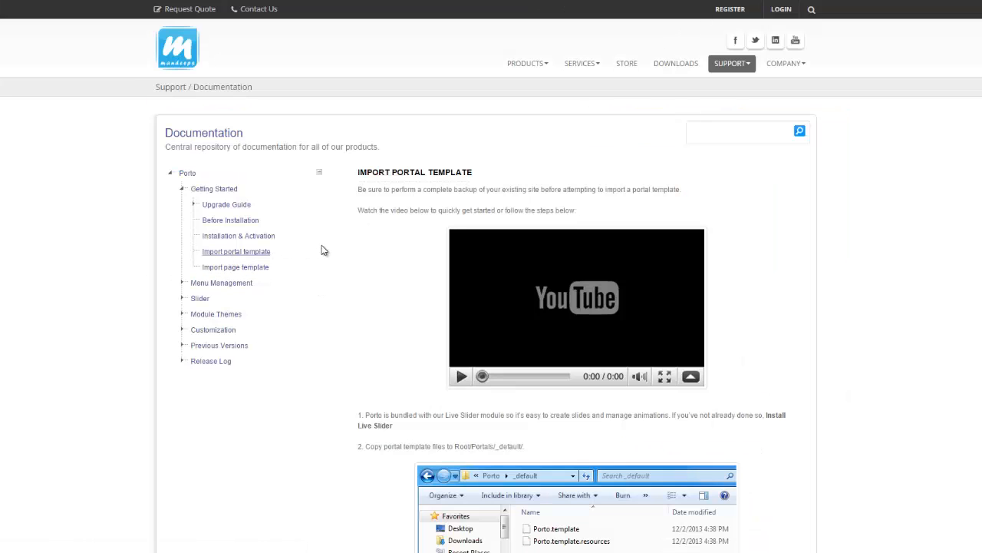
# Step: Read the Import Portal Template steps on Mandeeps docs and return to the DNN site
pyautogui.scroll(-3)
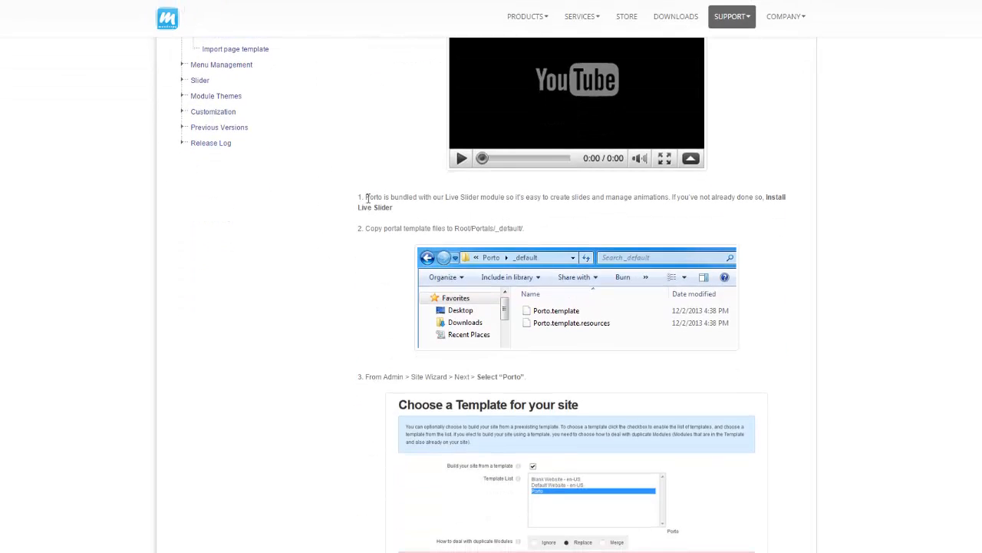
pyautogui.moveTo(775, 198)
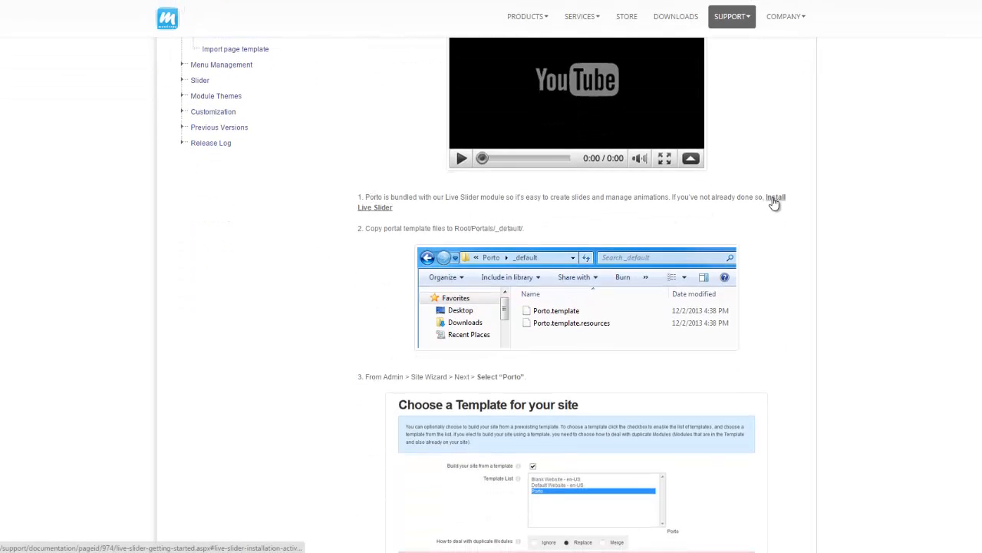
pyautogui.moveTo(623, 216)
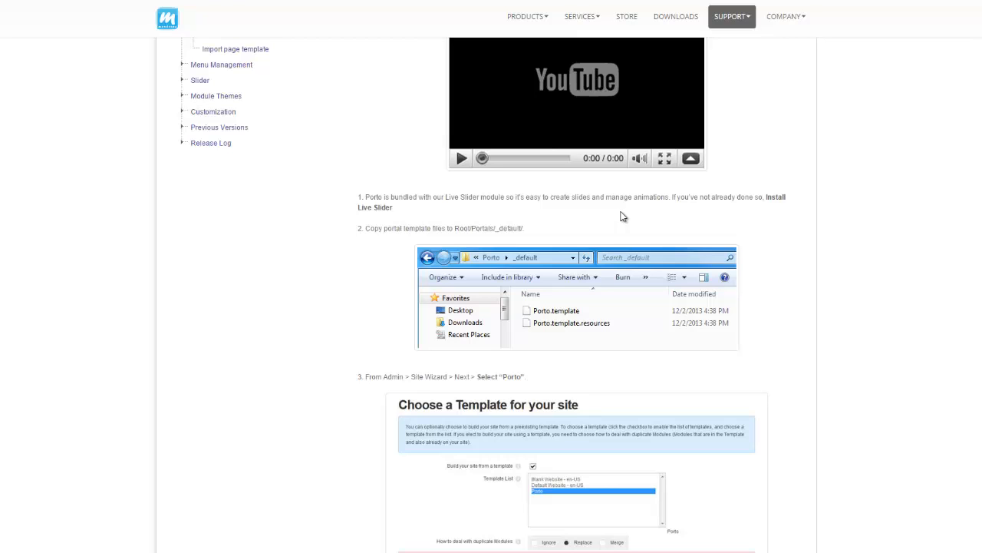
pyautogui.moveTo(630, 207)
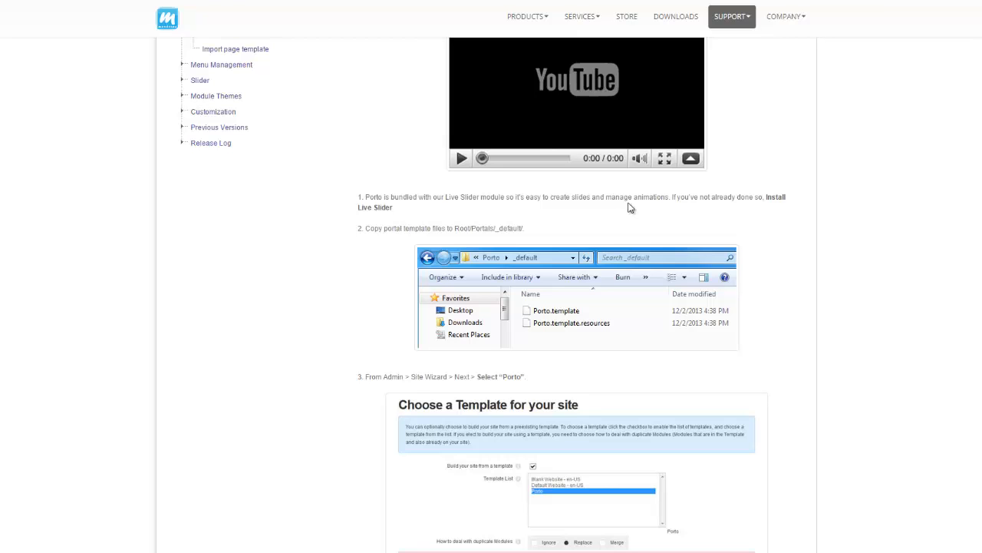
pyautogui.moveTo(785, 247)
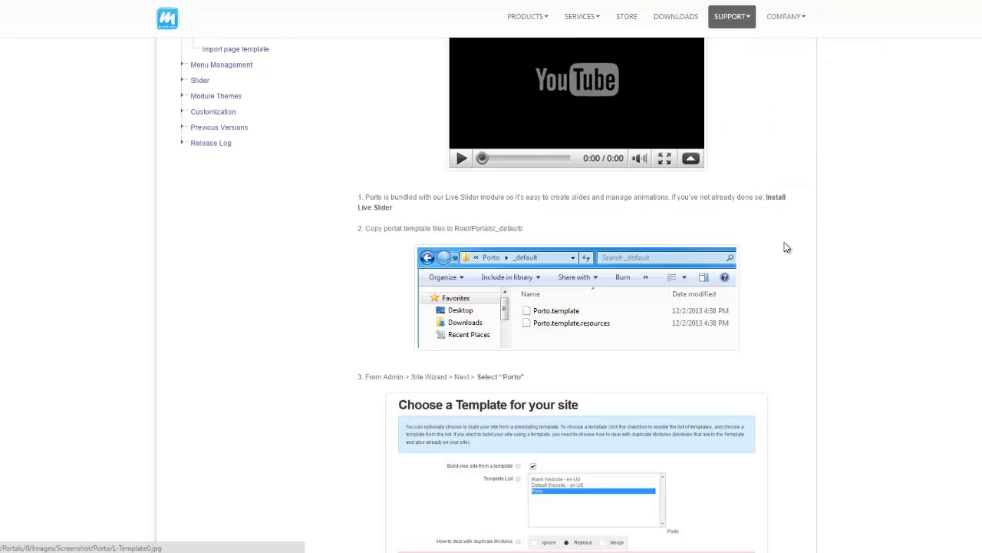
pyautogui.click(676, 16)
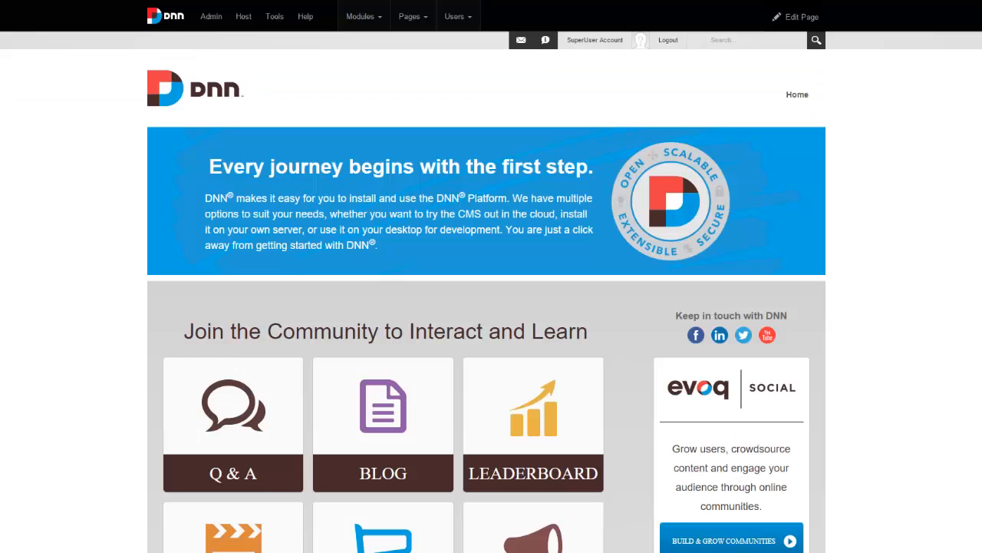
pyautogui.moveTo(243, 15)
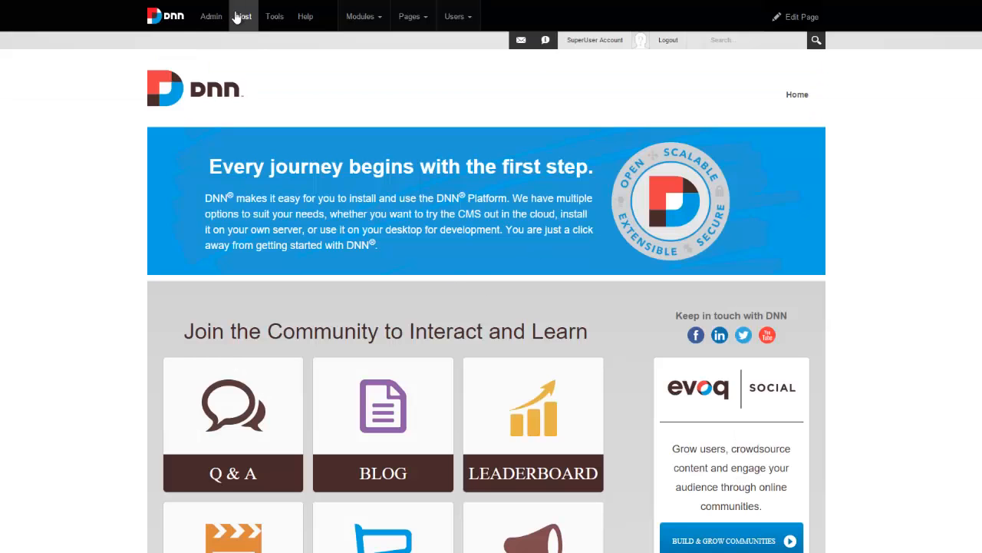
# Step: From Host > Extensions, pick LiveSlider_6.0.0_DNN730_Install.zip out of the Porto Install Files folder
pyautogui.click(242, 16)
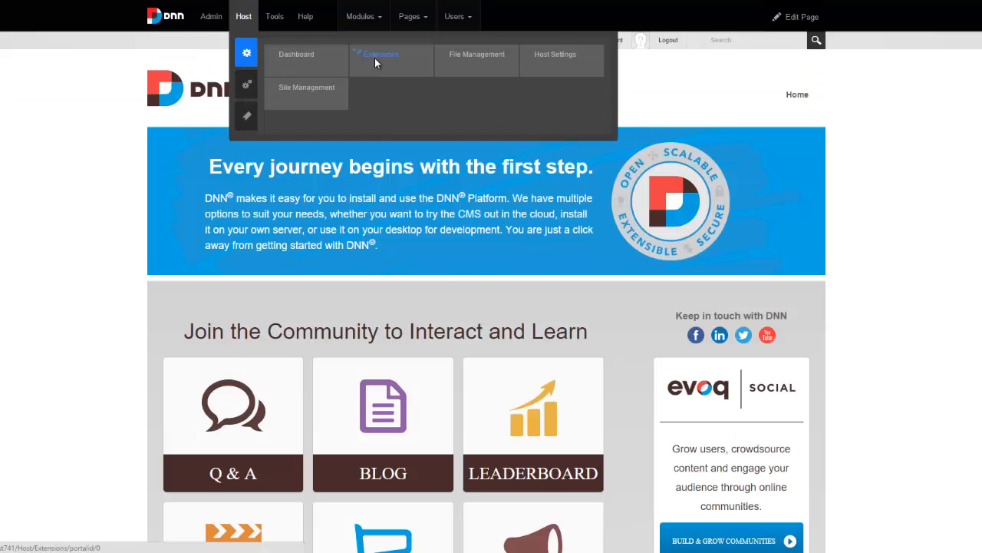
pyautogui.click(381, 56)
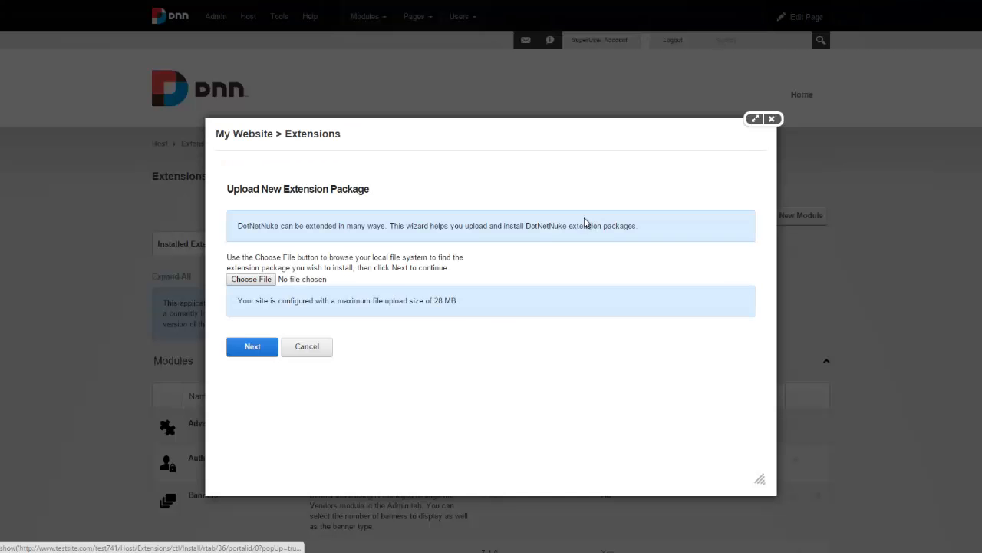
pyautogui.click(252, 279)
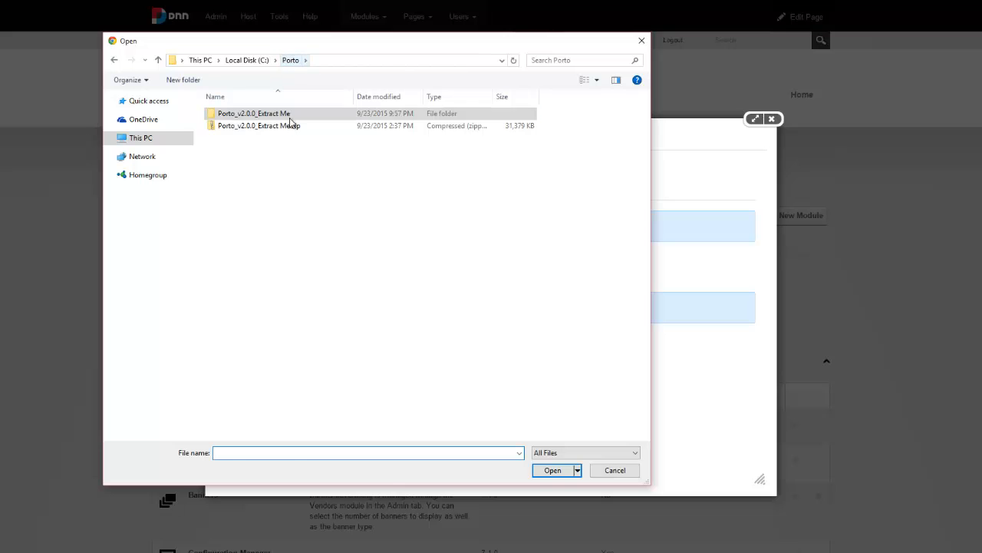
pyautogui.click(258, 126)
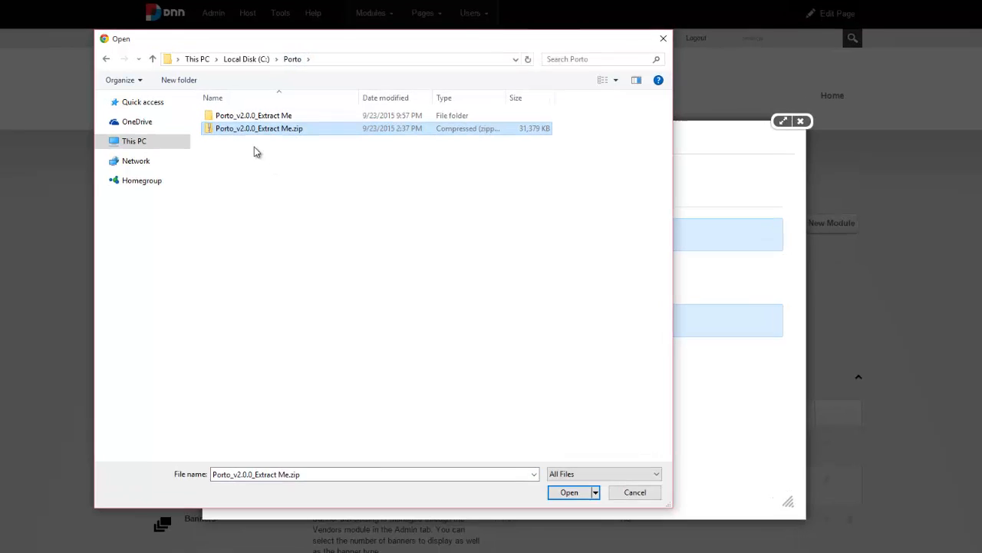
pyautogui.doubleClick(253, 115)
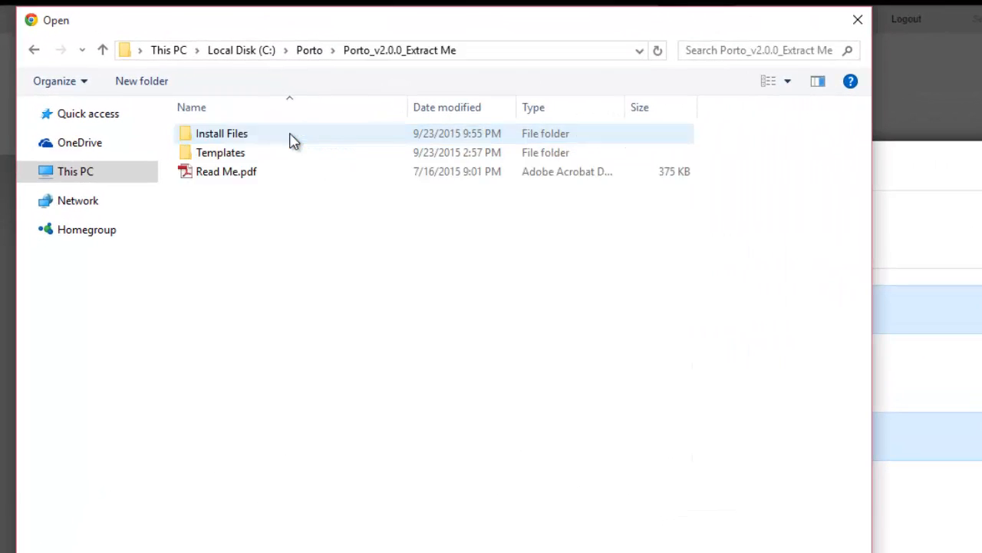
pyautogui.doubleClick(221, 132)
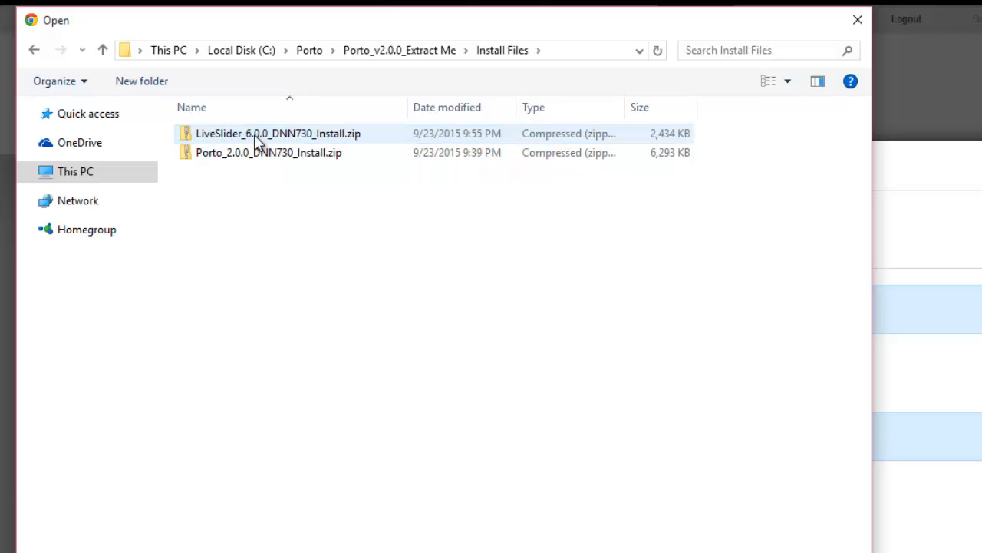
pyautogui.doubleClick(278, 132)
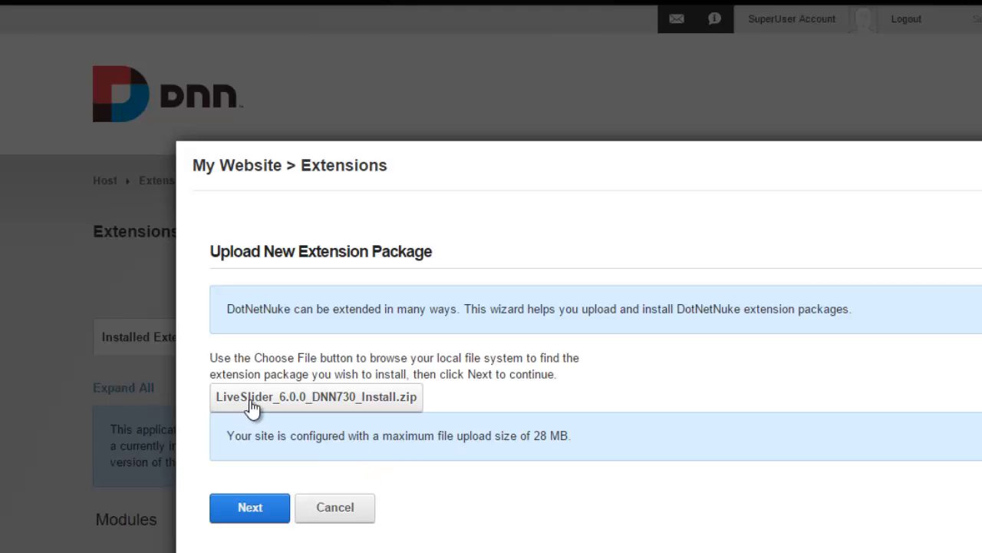
pyautogui.moveTo(301, 442)
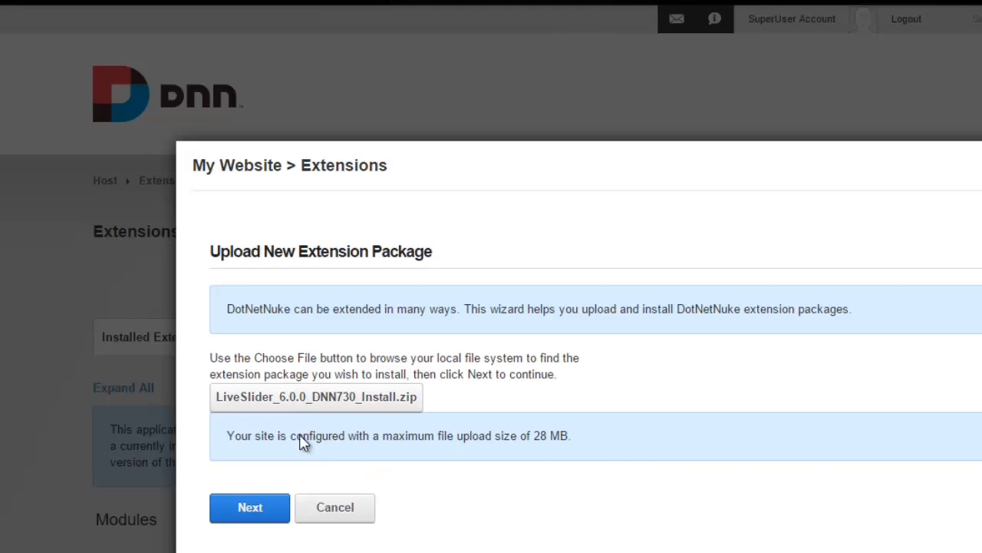
# Step: Accept the LiveSlider license and run the installation to a successful report
pyautogui.click(249, 507)
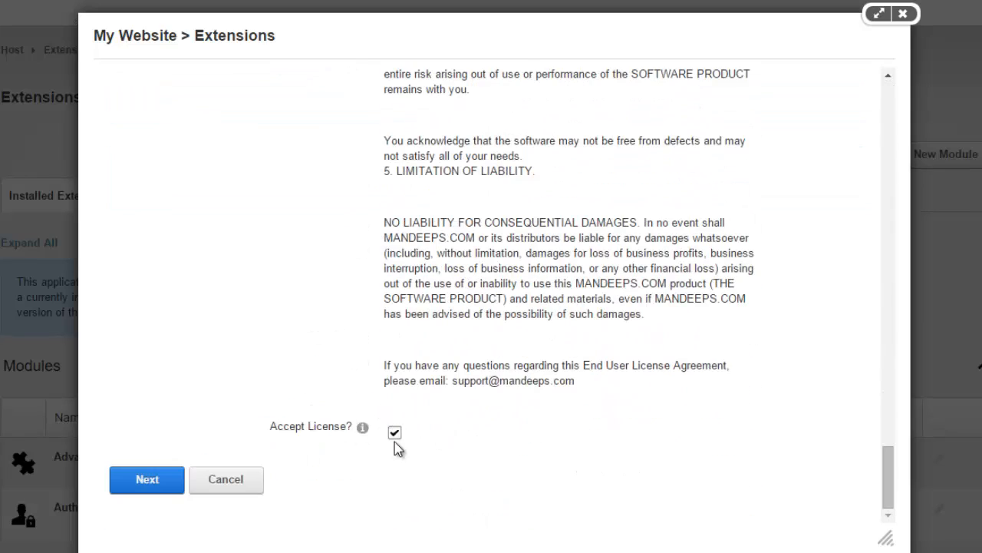
pyautogui.click(147, 479)
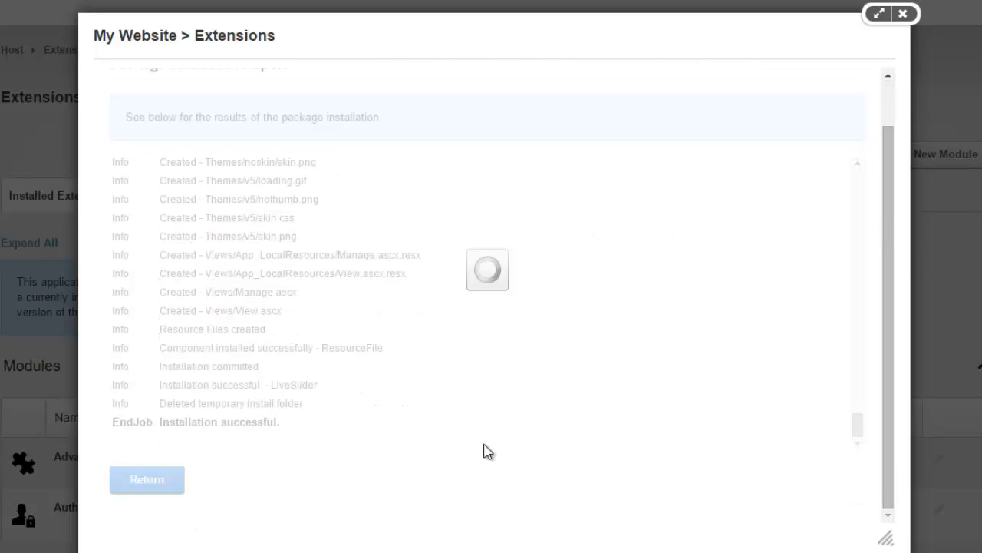
pyautogui.moveTo(806, 328)
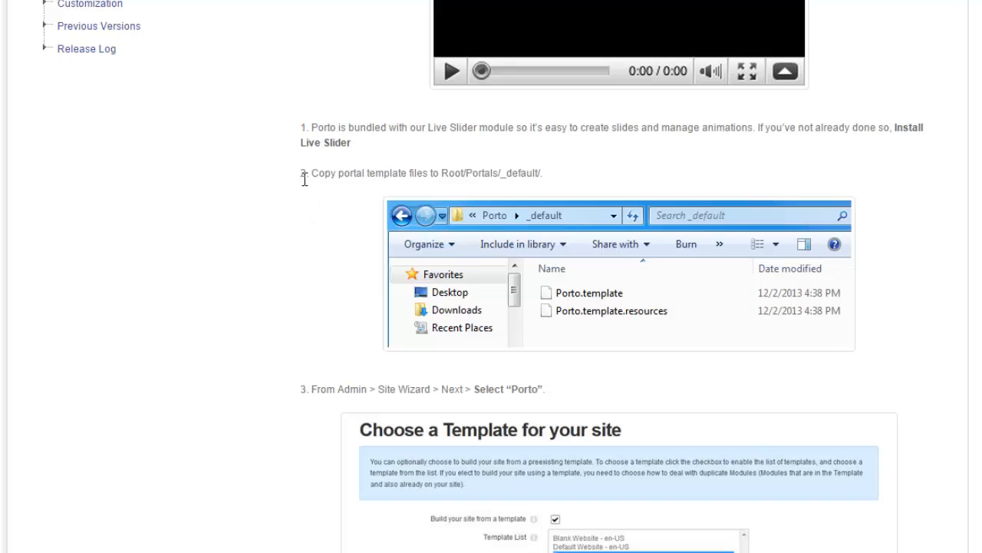
pyautogui.doubleClick(315, 172)
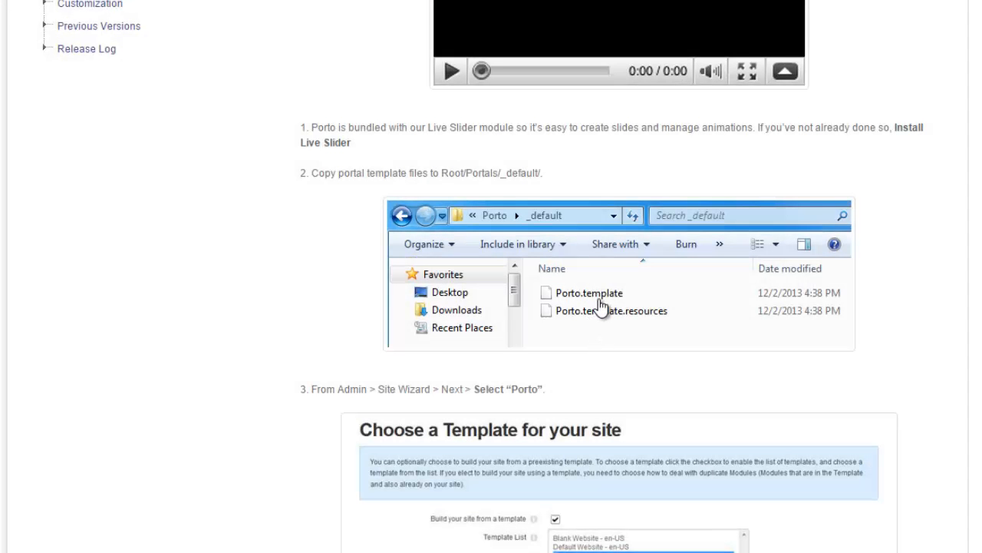
pyautogui.moveTo(652, 324)
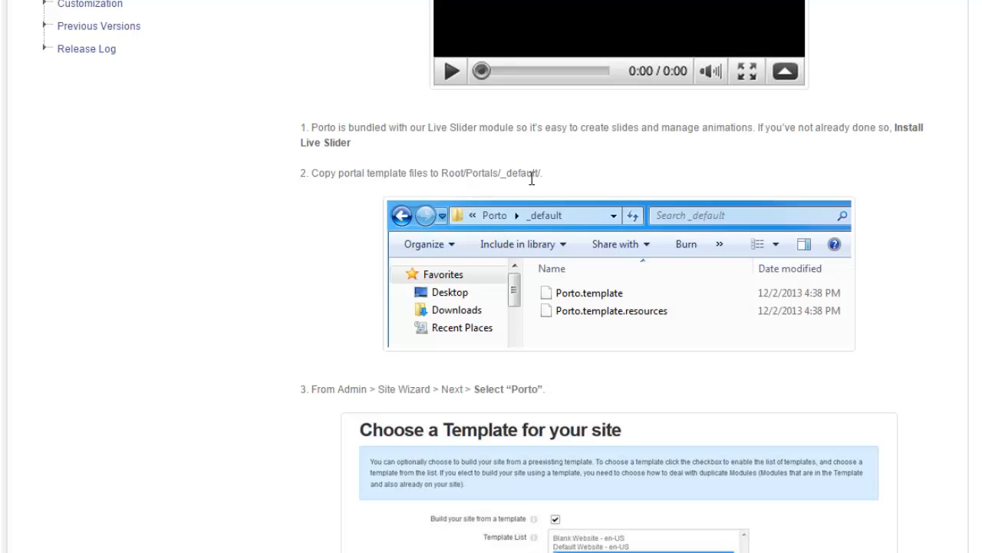
pyautogui.moveTo(531, 178)
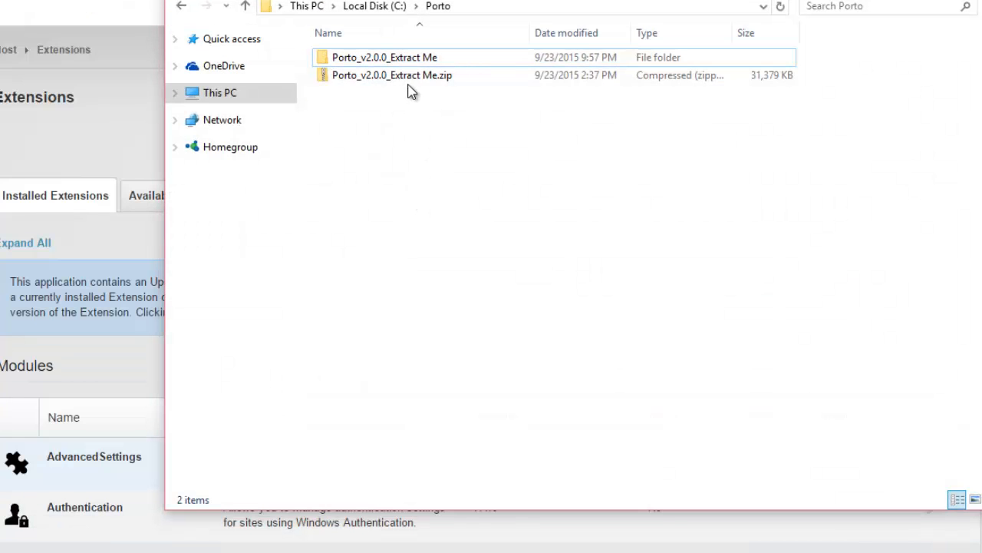
# Step: Browse to C:\Porto\Porto_v2.0.0_Extract Me\Templates\Portal holding the template files
pyautogui.click(391, 75)
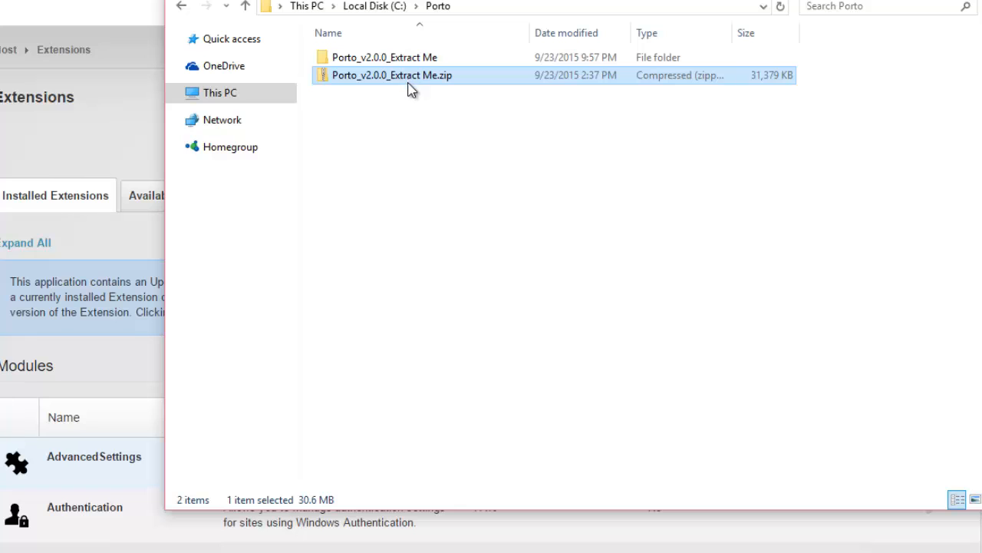
pyautogui.doubleClick(384, 57)
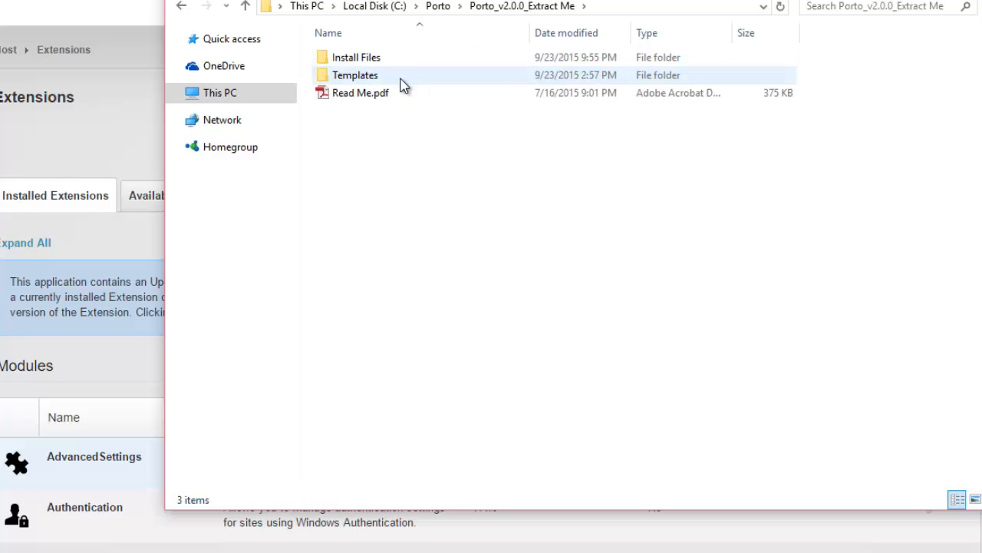
pyautogui.doubleClick(355, 74)
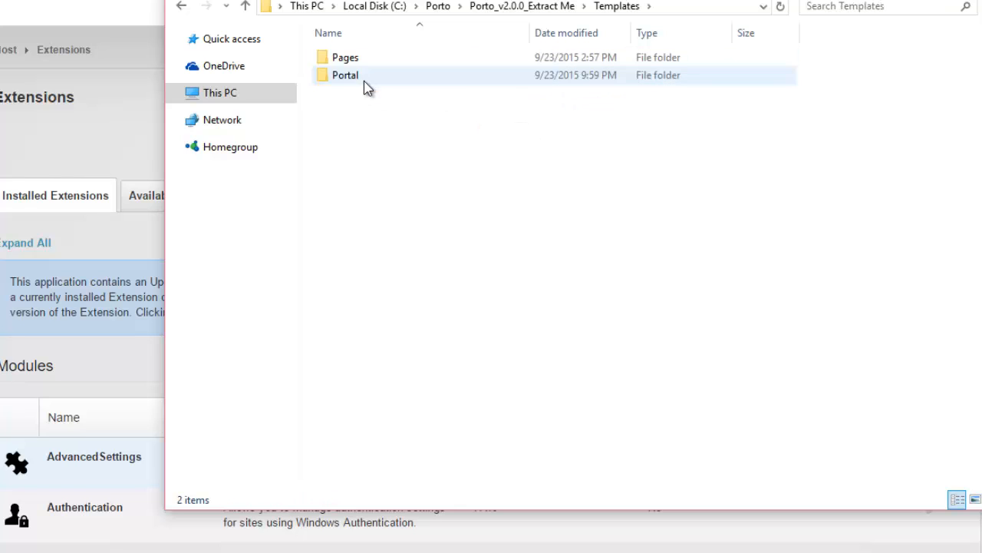
pyautogui.moveTo(369, 86)
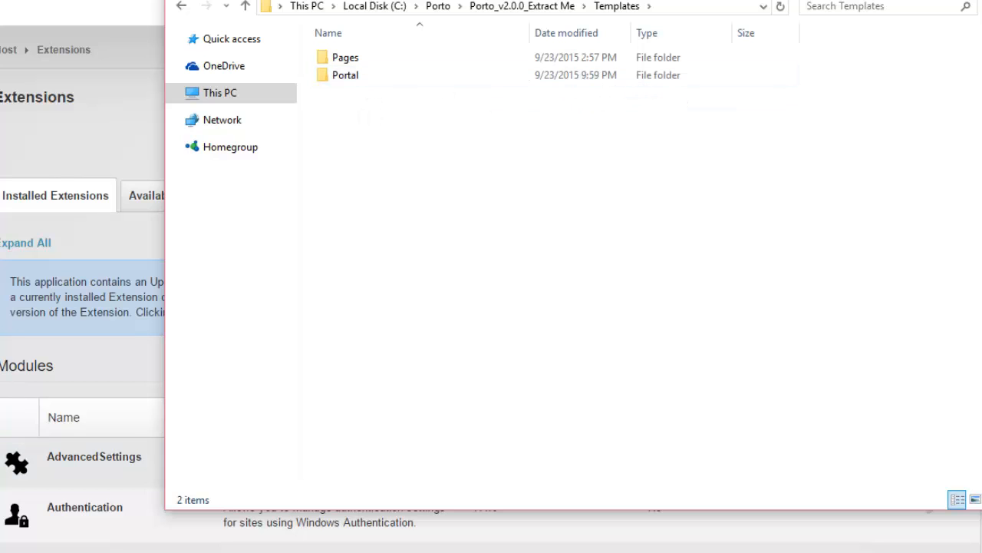
pyautogui.click(344, 73)
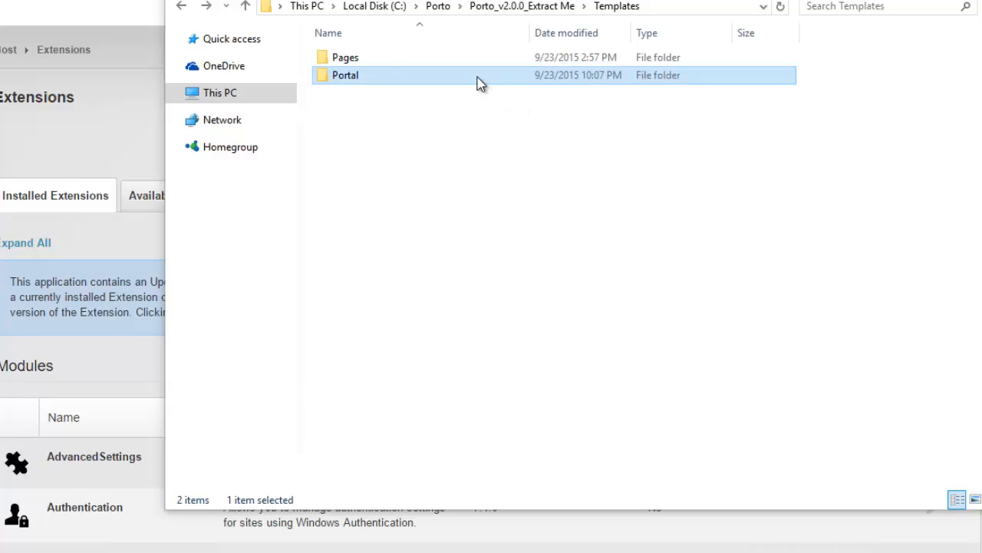
pyautogui.doubleClick(344, 73)
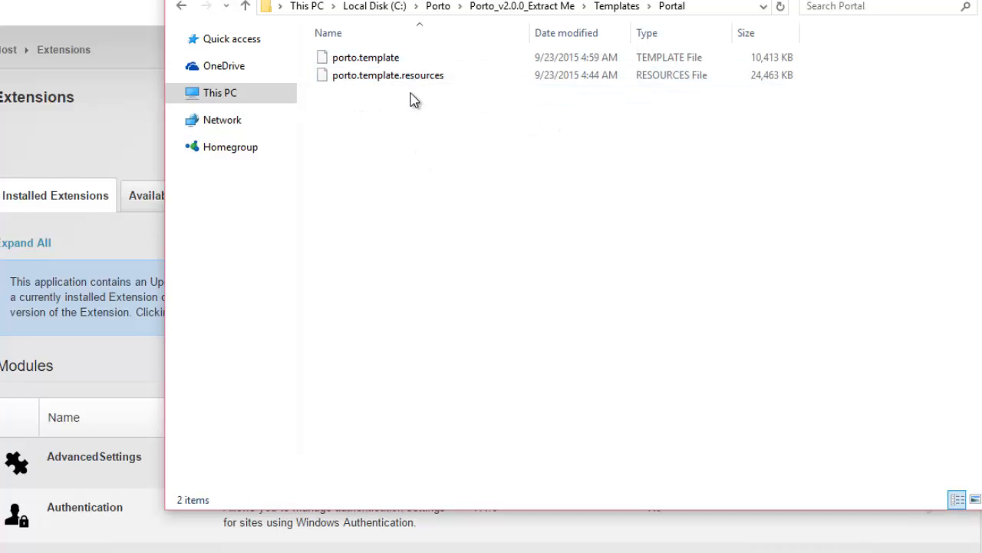
pyautogui.moveTo(457, 115)
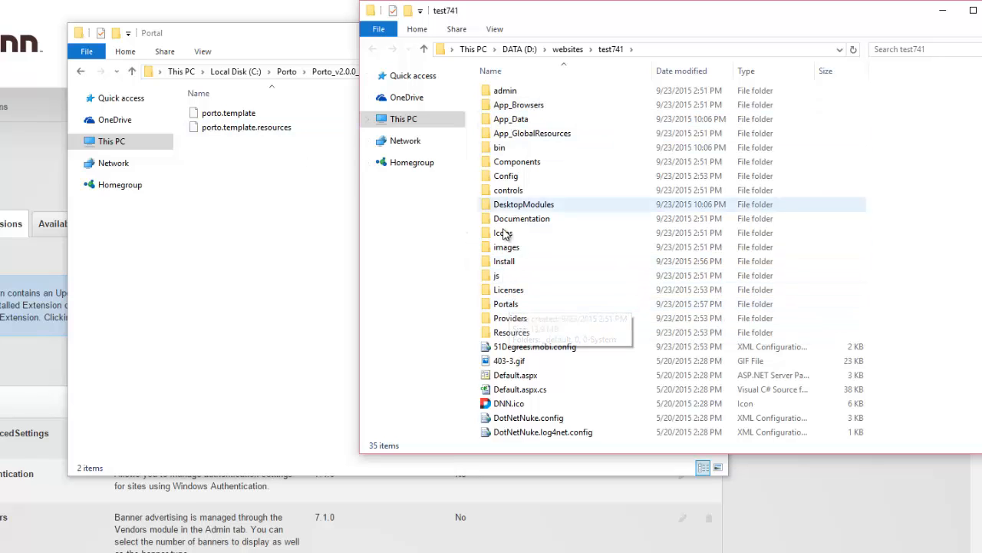
# Step: Copy porto.template and porto.template.resources into test741\Portals\_default and close both Explorer windows
pyautogui.doubleClick(505, 303)
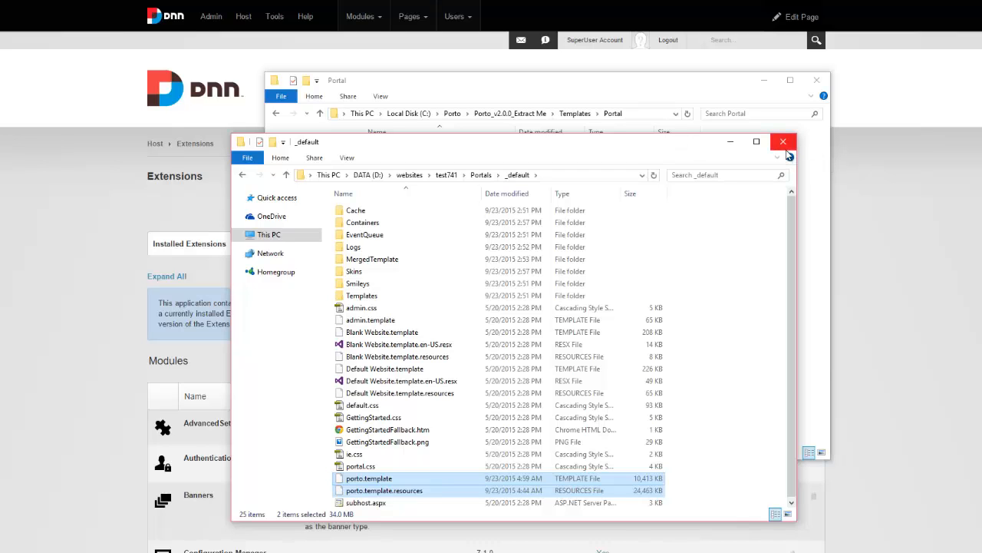
pyautogui.click(783, 141)
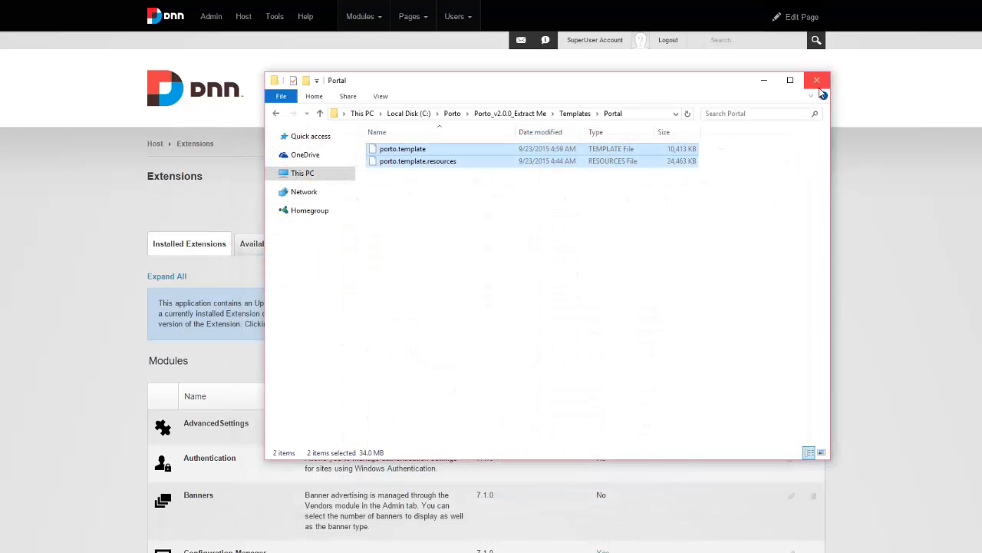
pyautogui.click(817, 79)
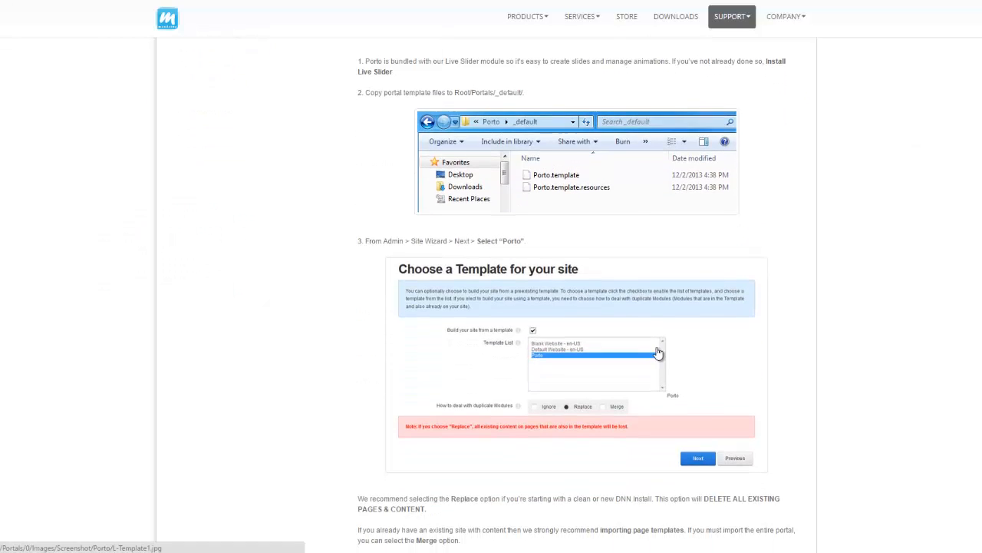
# Step: Check documentation steps 3 and 4, then switch back to the DNN site tab
pyautogui.scroll(-3)
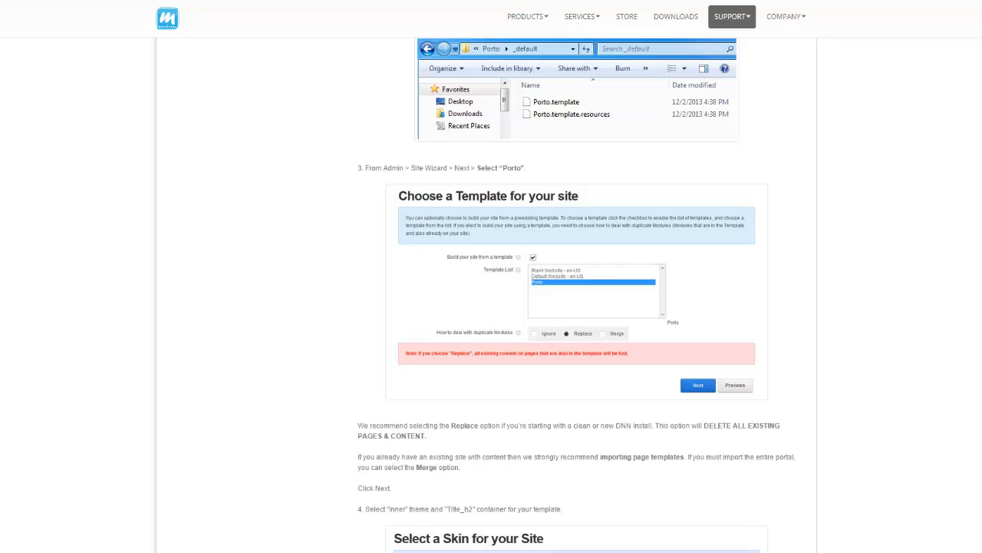
pyautogui.click(211, 15)
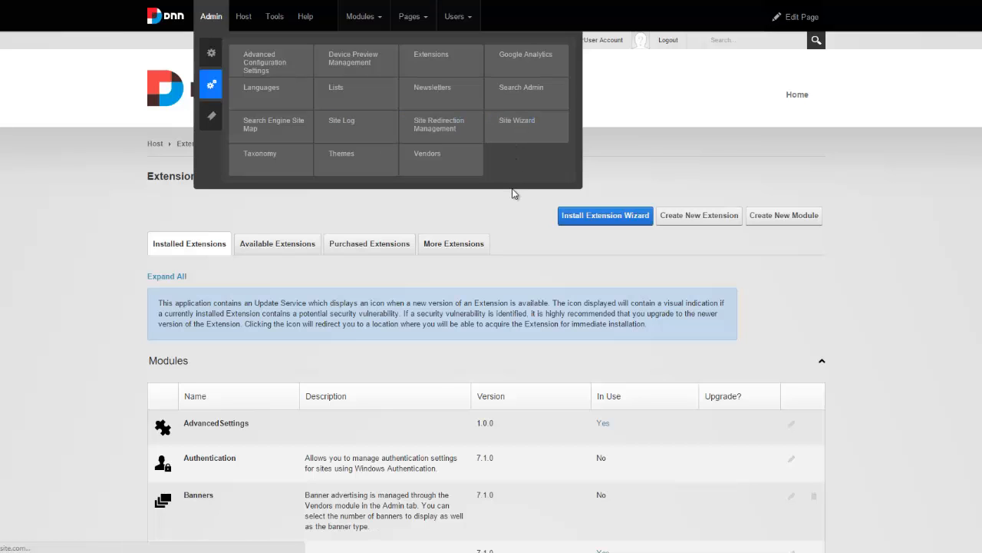
# Step: In Site Wizard, build from the porto - en-US template with Replace for duplicate modules and continue
pyautogui.click(516, 123)
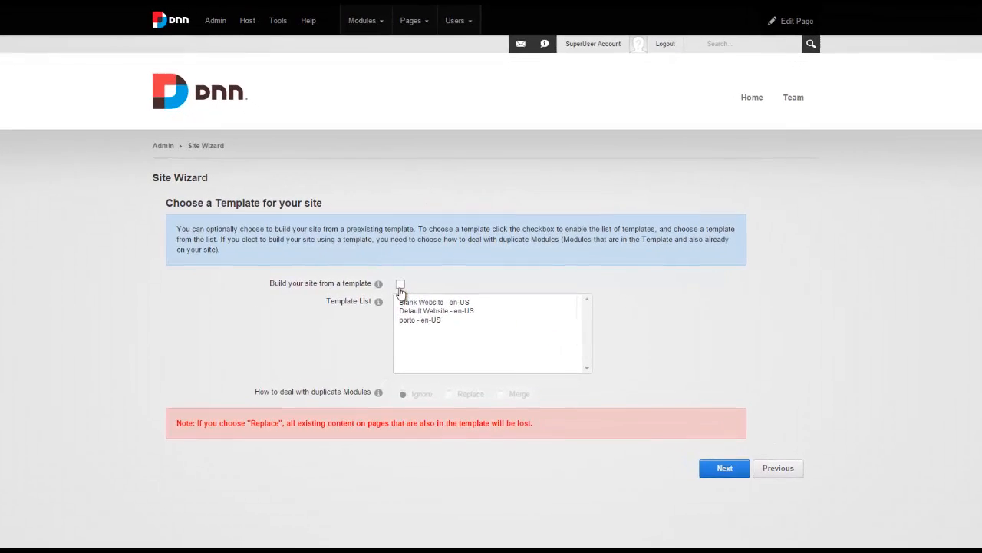
pyautogui.click(399, 284)
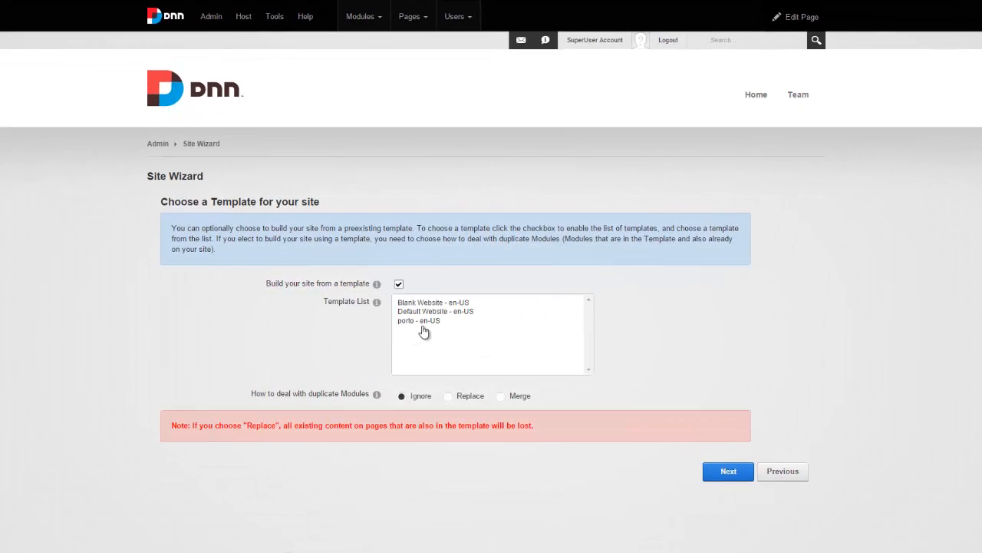
pyautogui.click(419, 321)
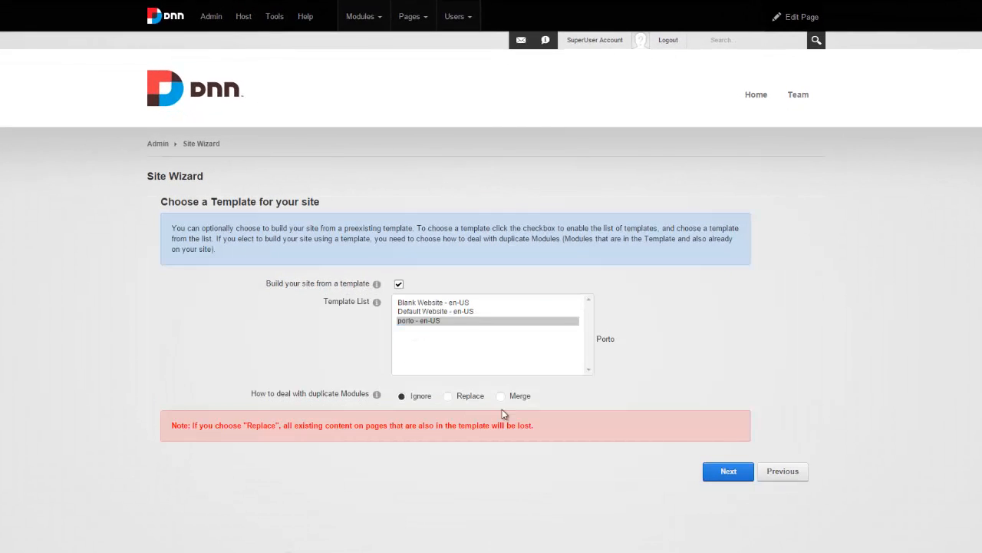
pyautogui.scroll(-3)
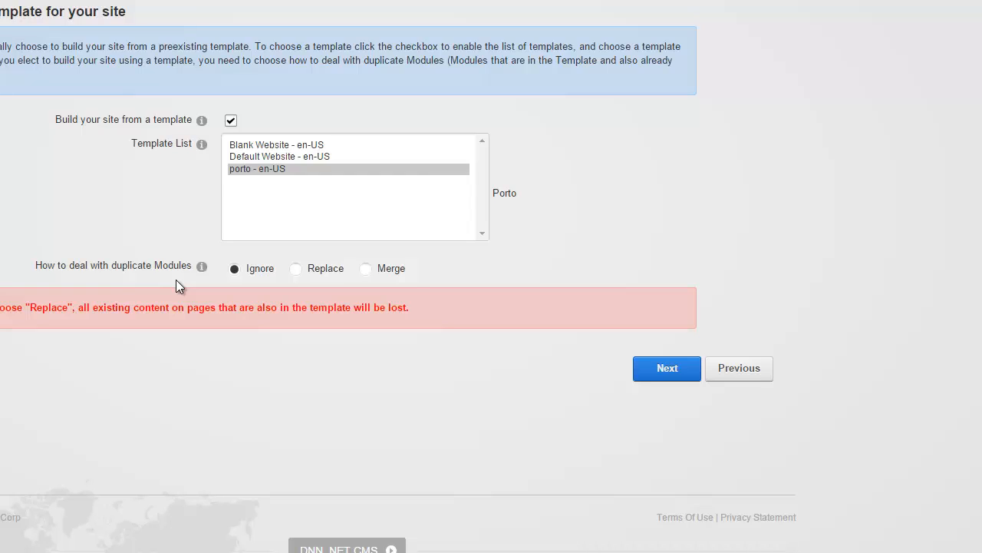
pyautogui.moveTo(277, 295)
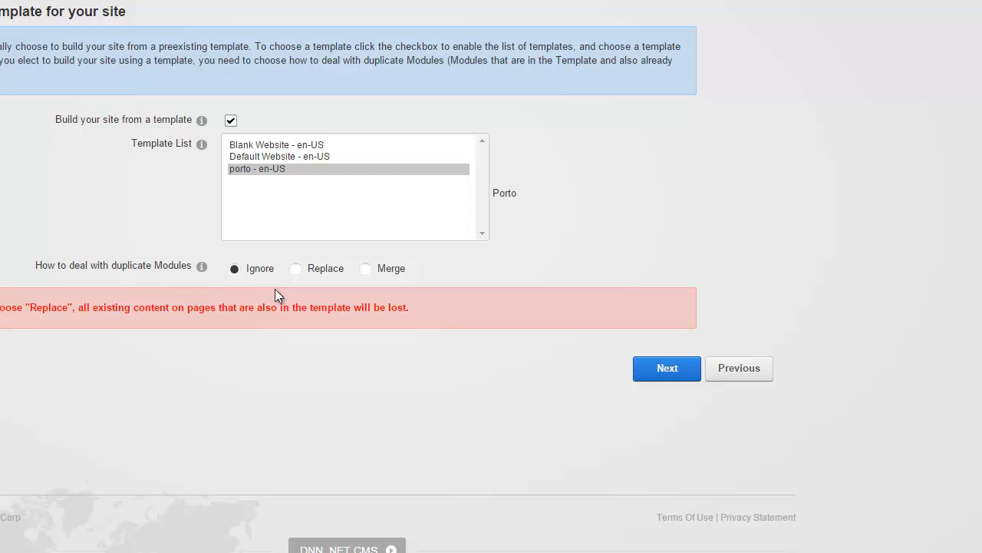
pyautogui.click(295, 267)
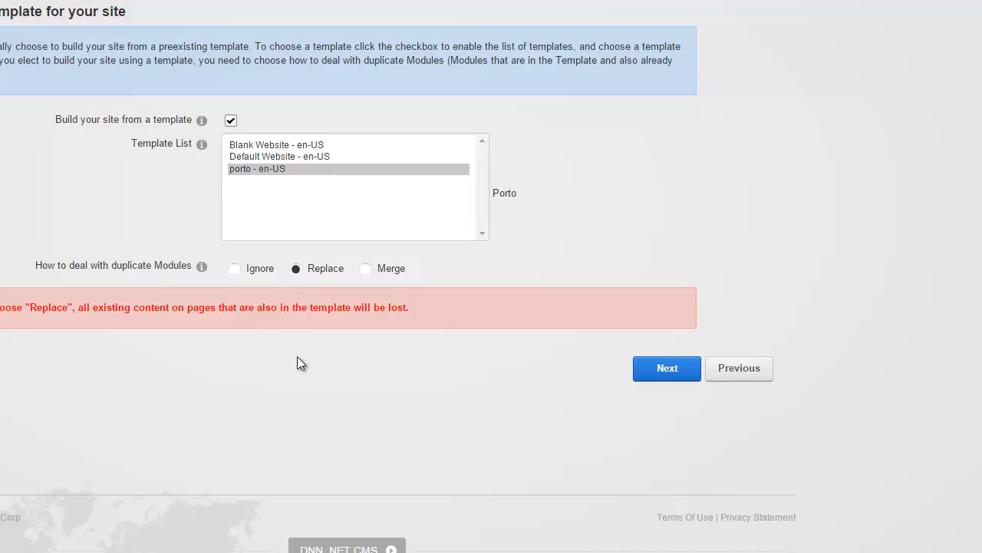
pyautogui.moveTo(350, 300)
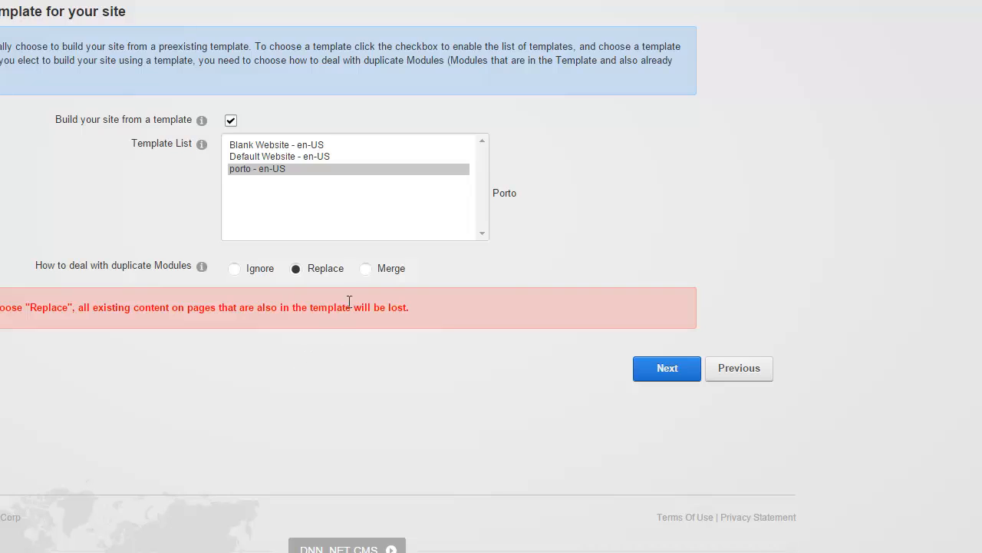
pyautogui.moveTo(390, 276)
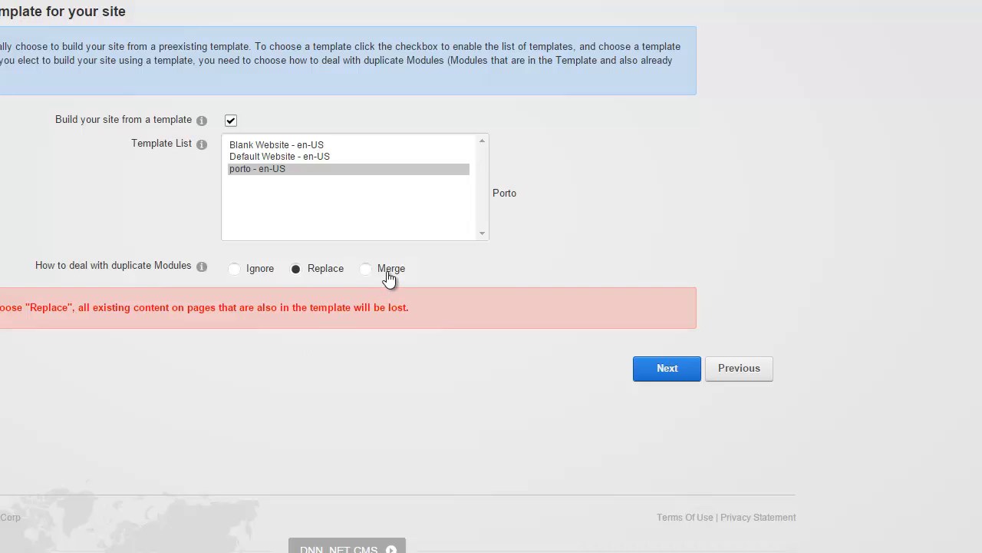
pyautogui.moveTo(387, 298)
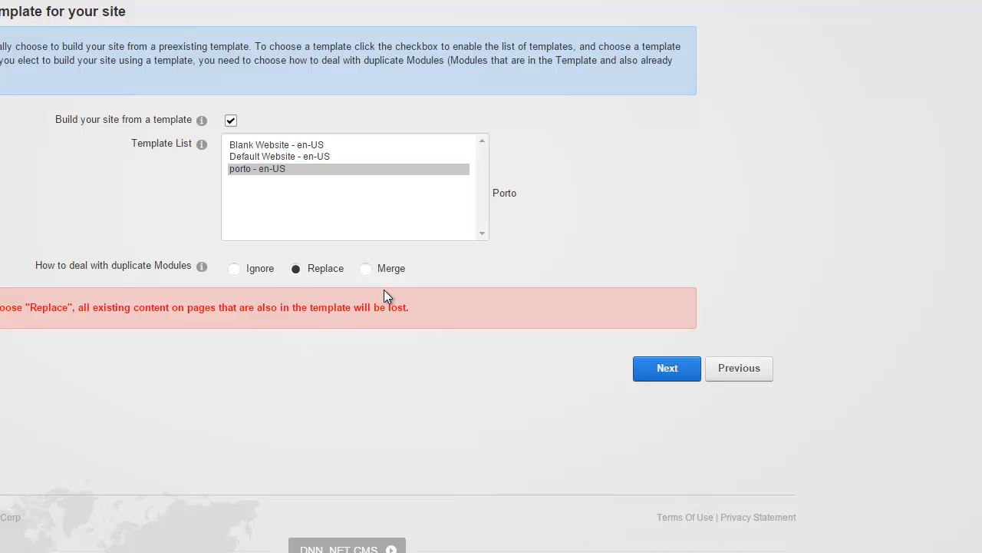
pyautogui.moveTo(376, 350)
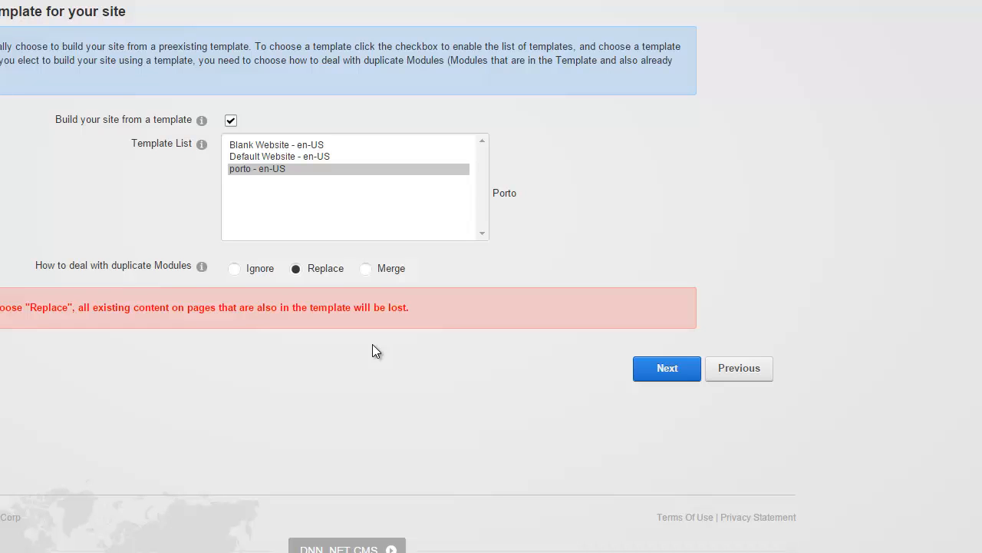
pyautogui.click(666, 368)
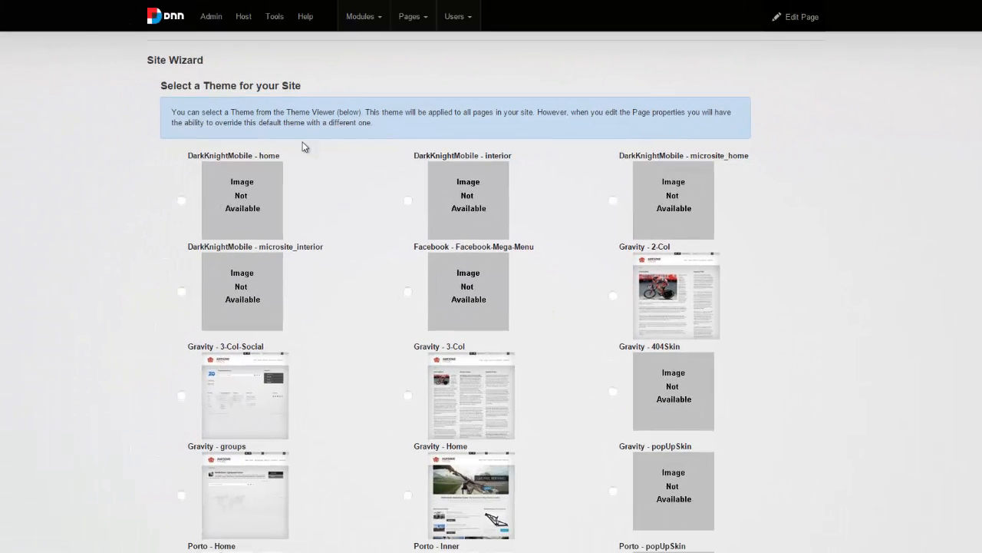
# Step: Select a Porto theme and a Porto title container, then advance to Add Site Details
pyautogui.scroll(-3)
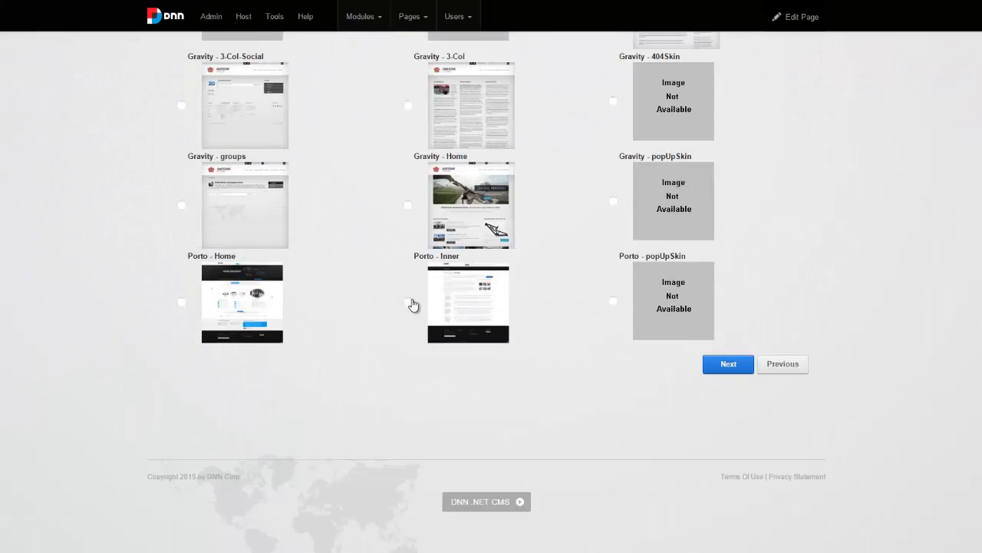
pyautogui.click(728, 364)
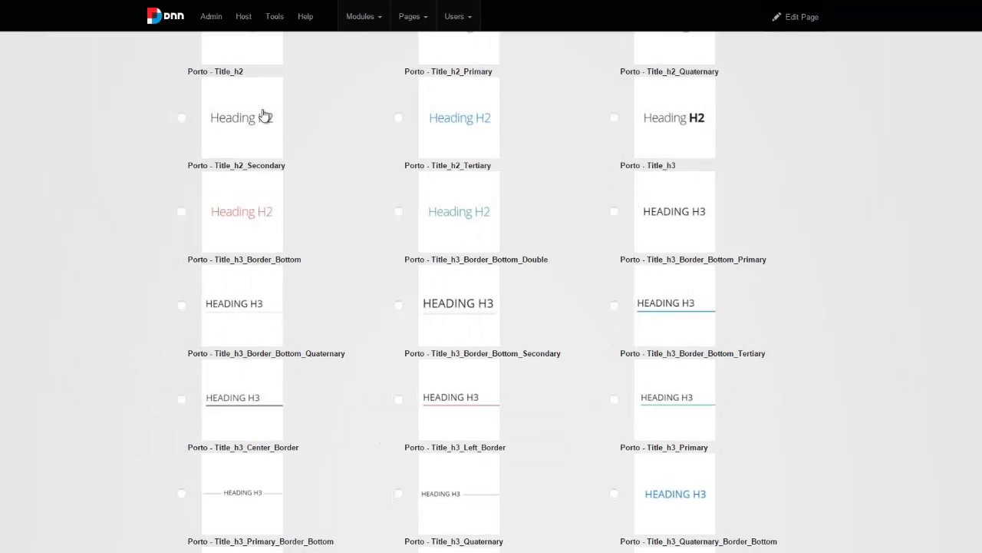
pyautogui.click(181, 116)
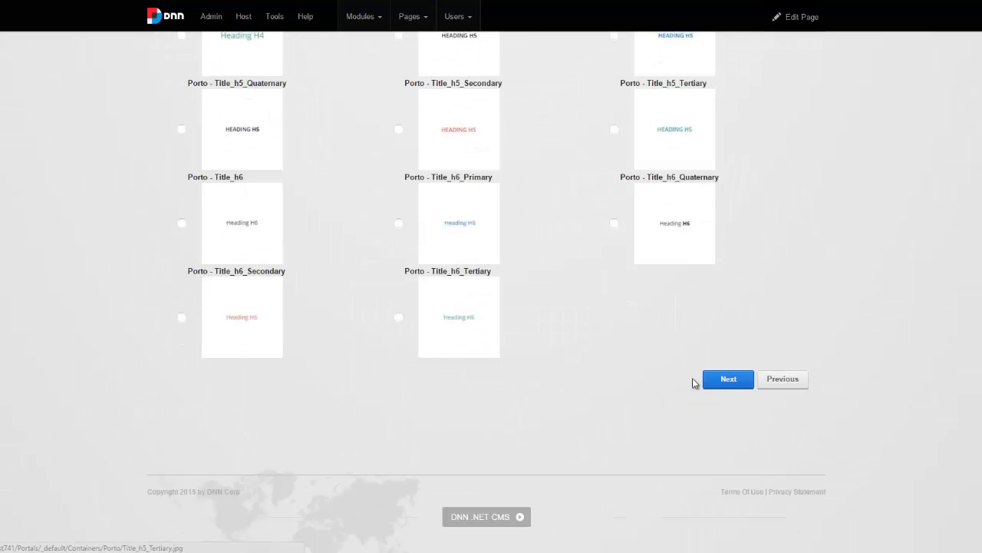
pyautogui.click(728, 377)
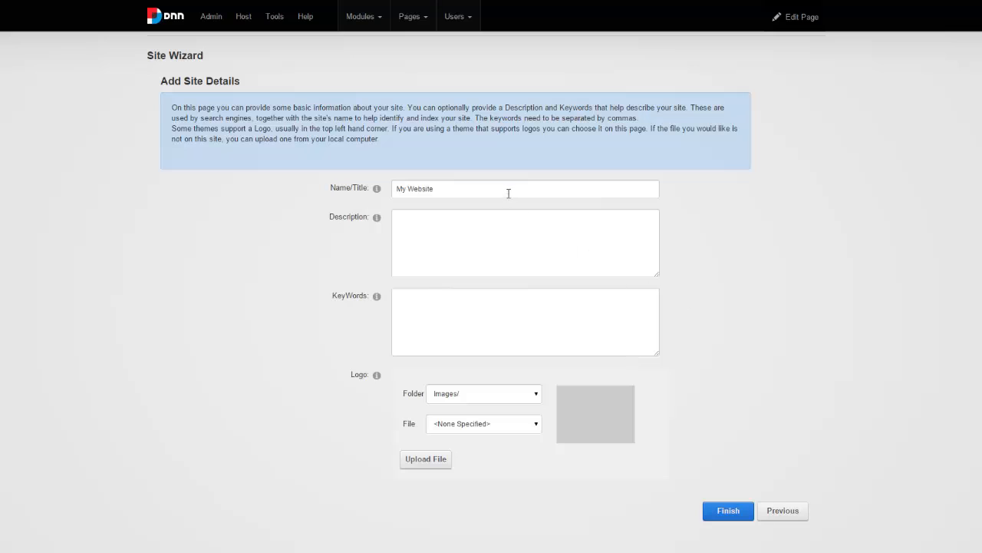
# Step: Name the site 'Porto Demo Site' and choose logo.png from the Images folder as its logo
pyautogui.write('Porto')
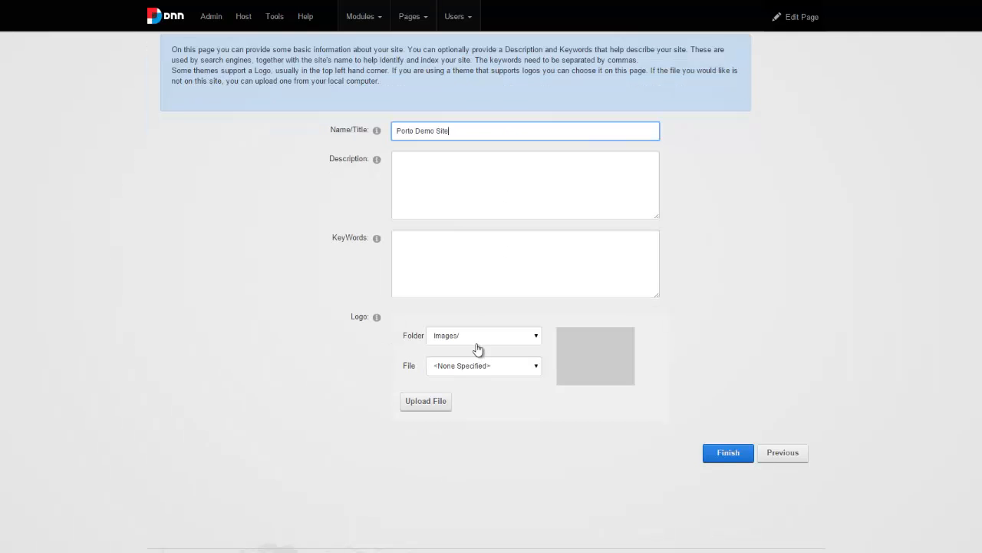
pyautogui.click(484, 366)
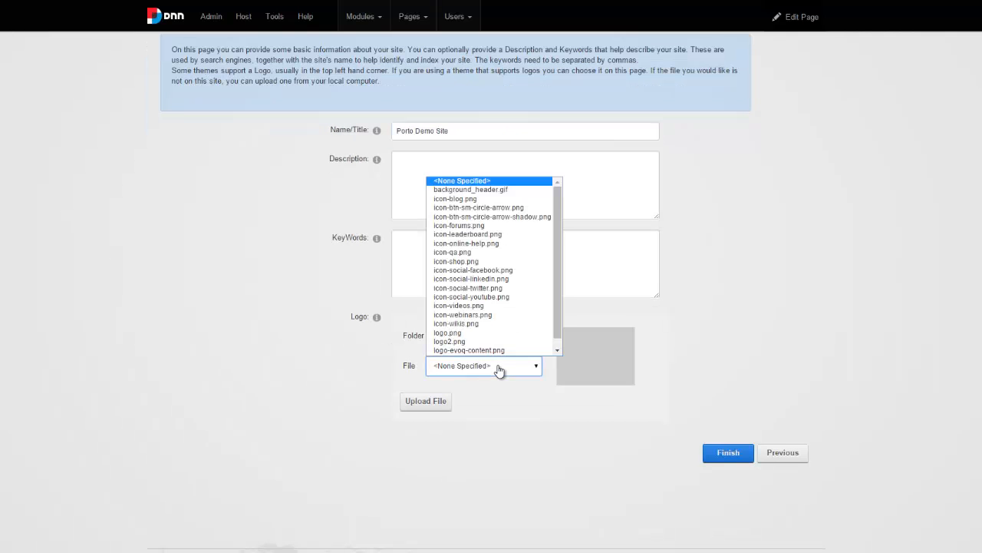
pyautogui.click(449, 331)
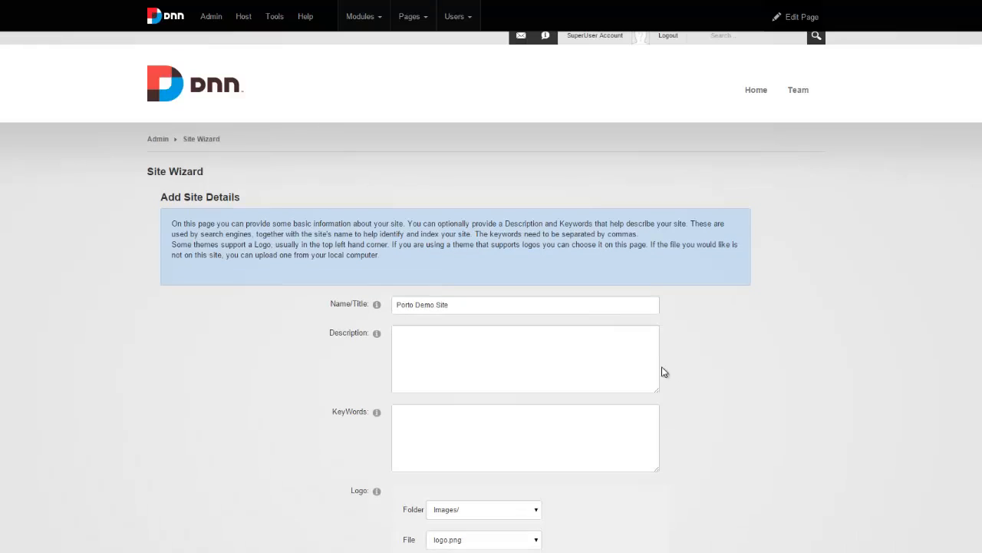
pyautogui.moveTo(206, 91)
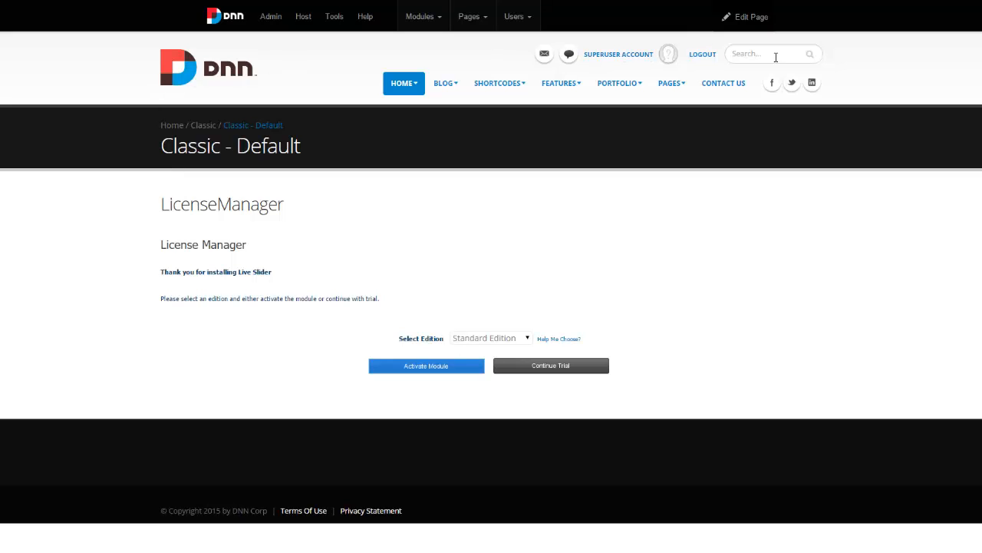
pyautogui.moveTo(528, 138)
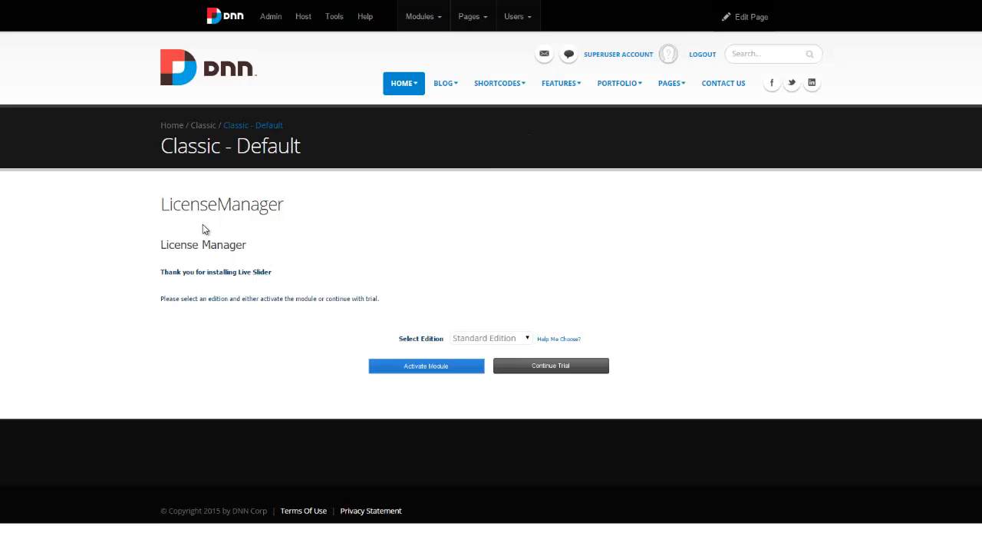
pyautogui.moveTo(198, 264)
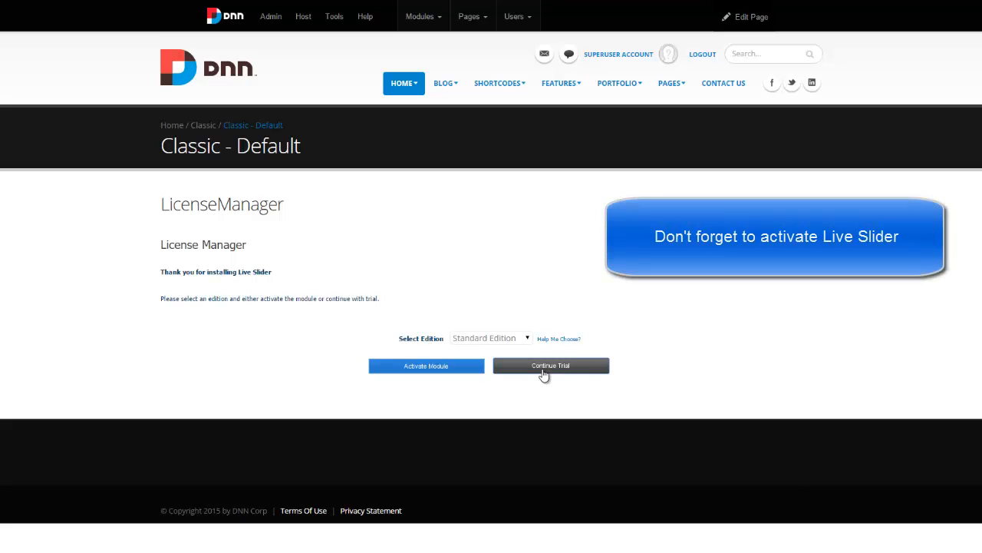
# Step: Continue the Live Slider trial in License Manager to reach the Porto home page
pyautogui.click(550, 366)
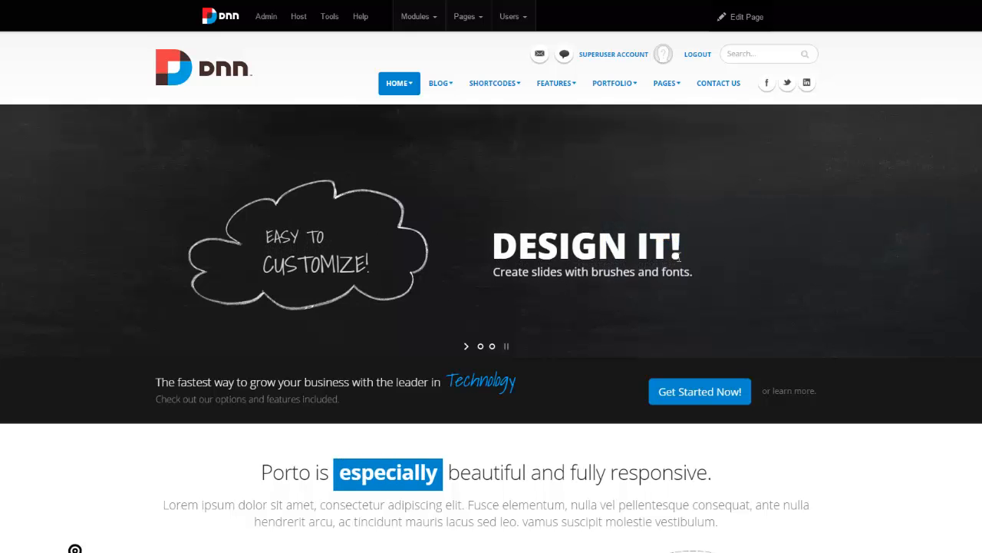
# Step: Browse the home page, Blog Full Width and Team pages, scrolling through the team cards
pyautogui.scroll(-3)
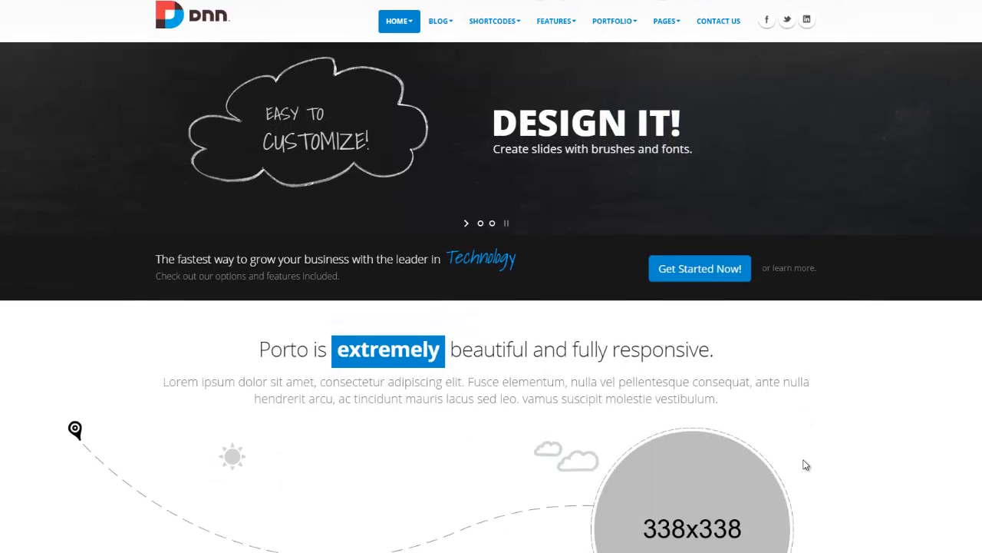
pyautogui.scroll(-3)
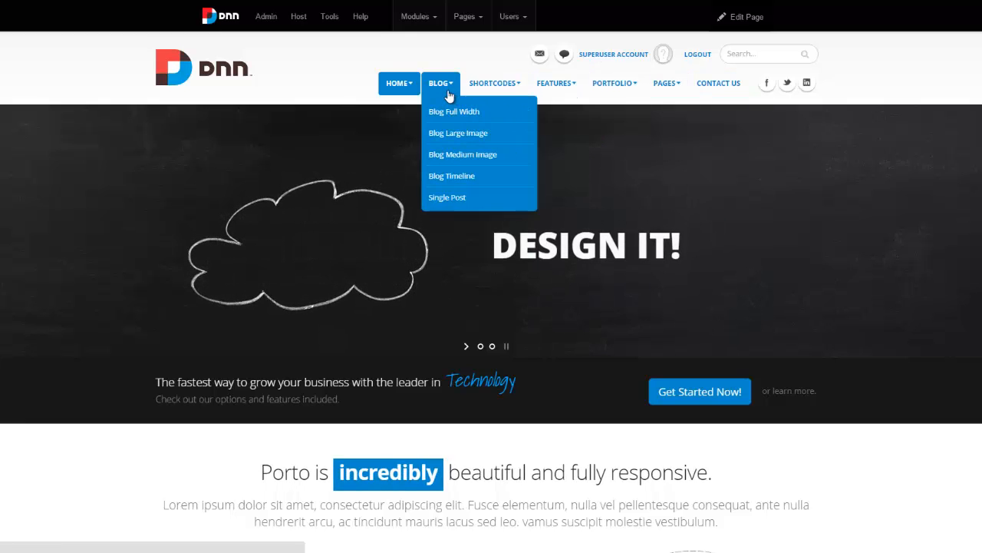
pyautogui.click(454, 111)
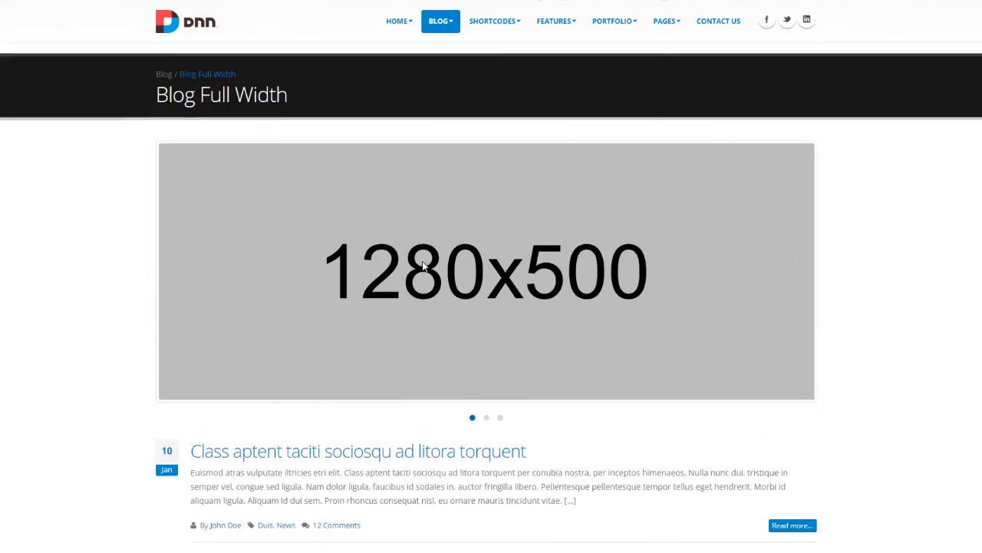
pyautogui.click(396, 22)
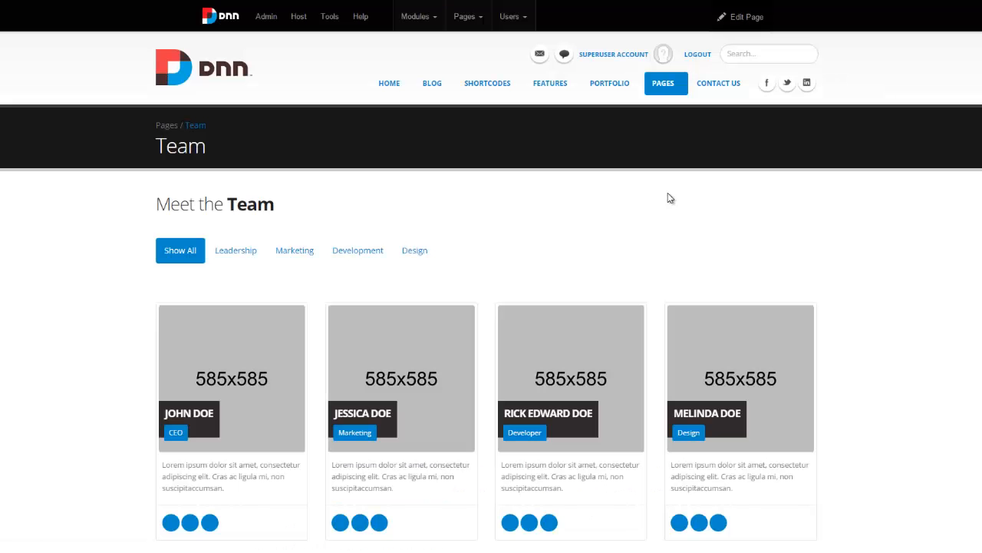
pyautogui.scroll(-3)
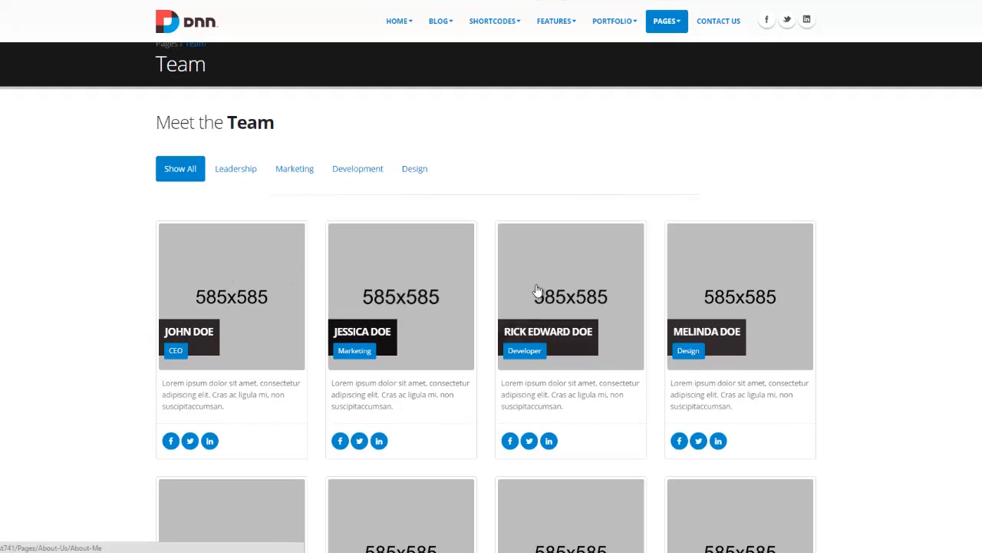
pyautogui.scroll(-3)
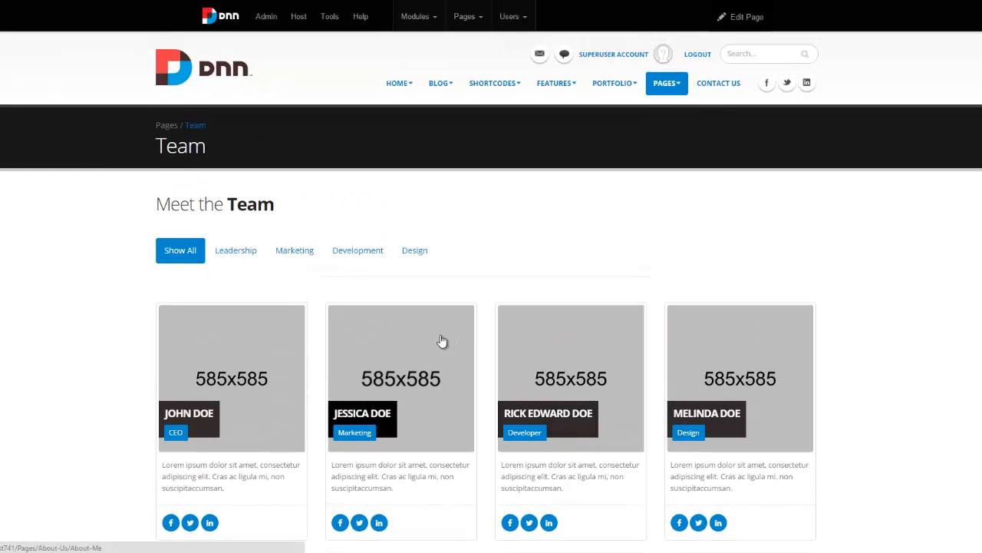
pyautogui.moveTo(350, 196)
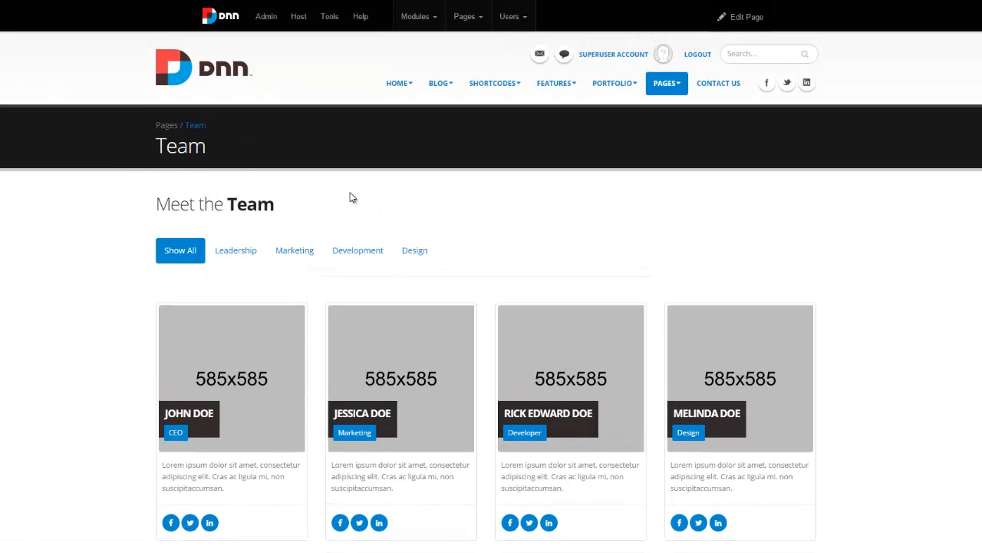